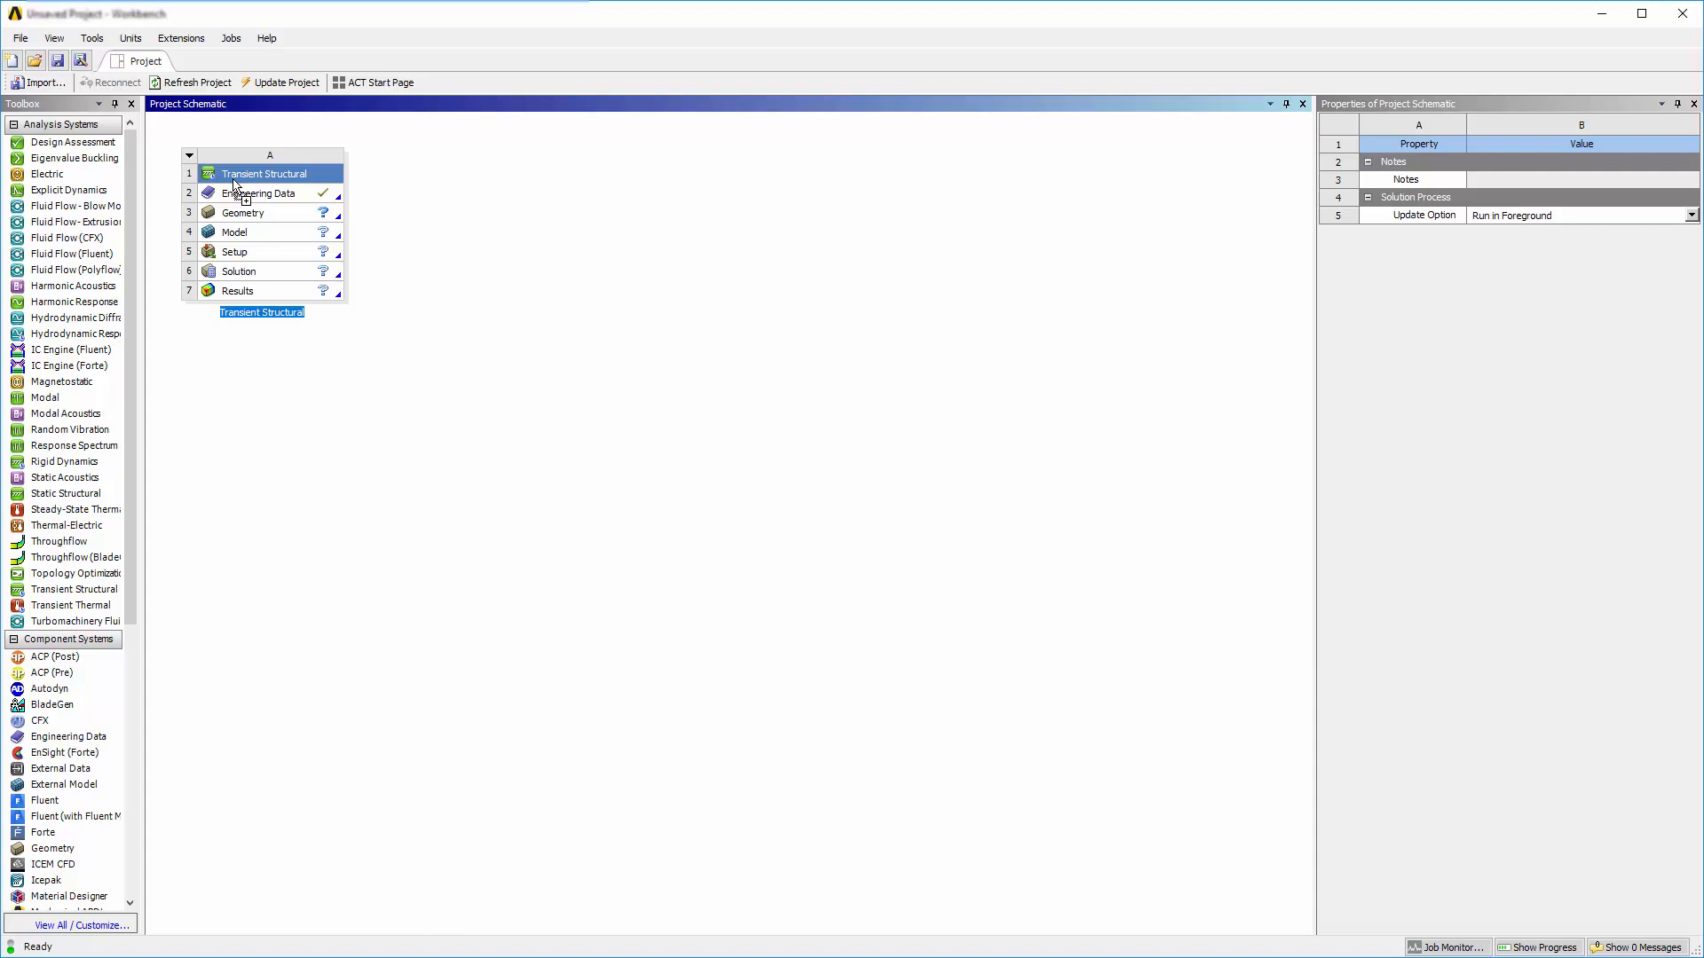
- Rename the Transient Structural system to 'Structural'
text(St)
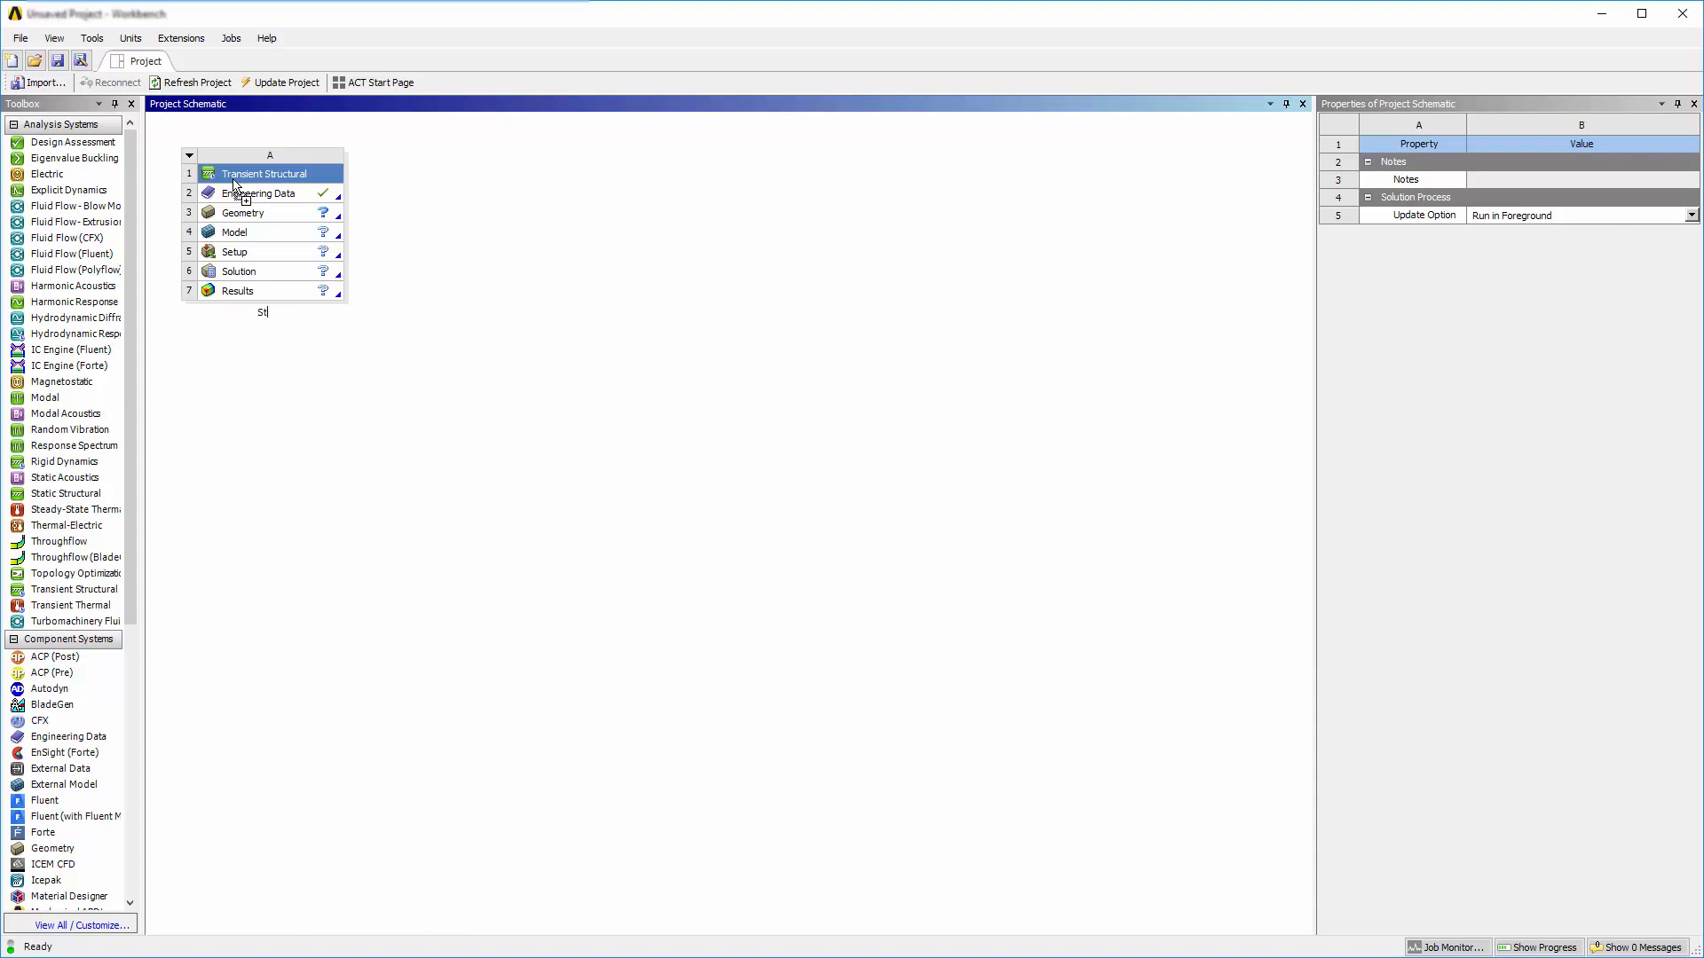
text(ructural)
text(Fluid)
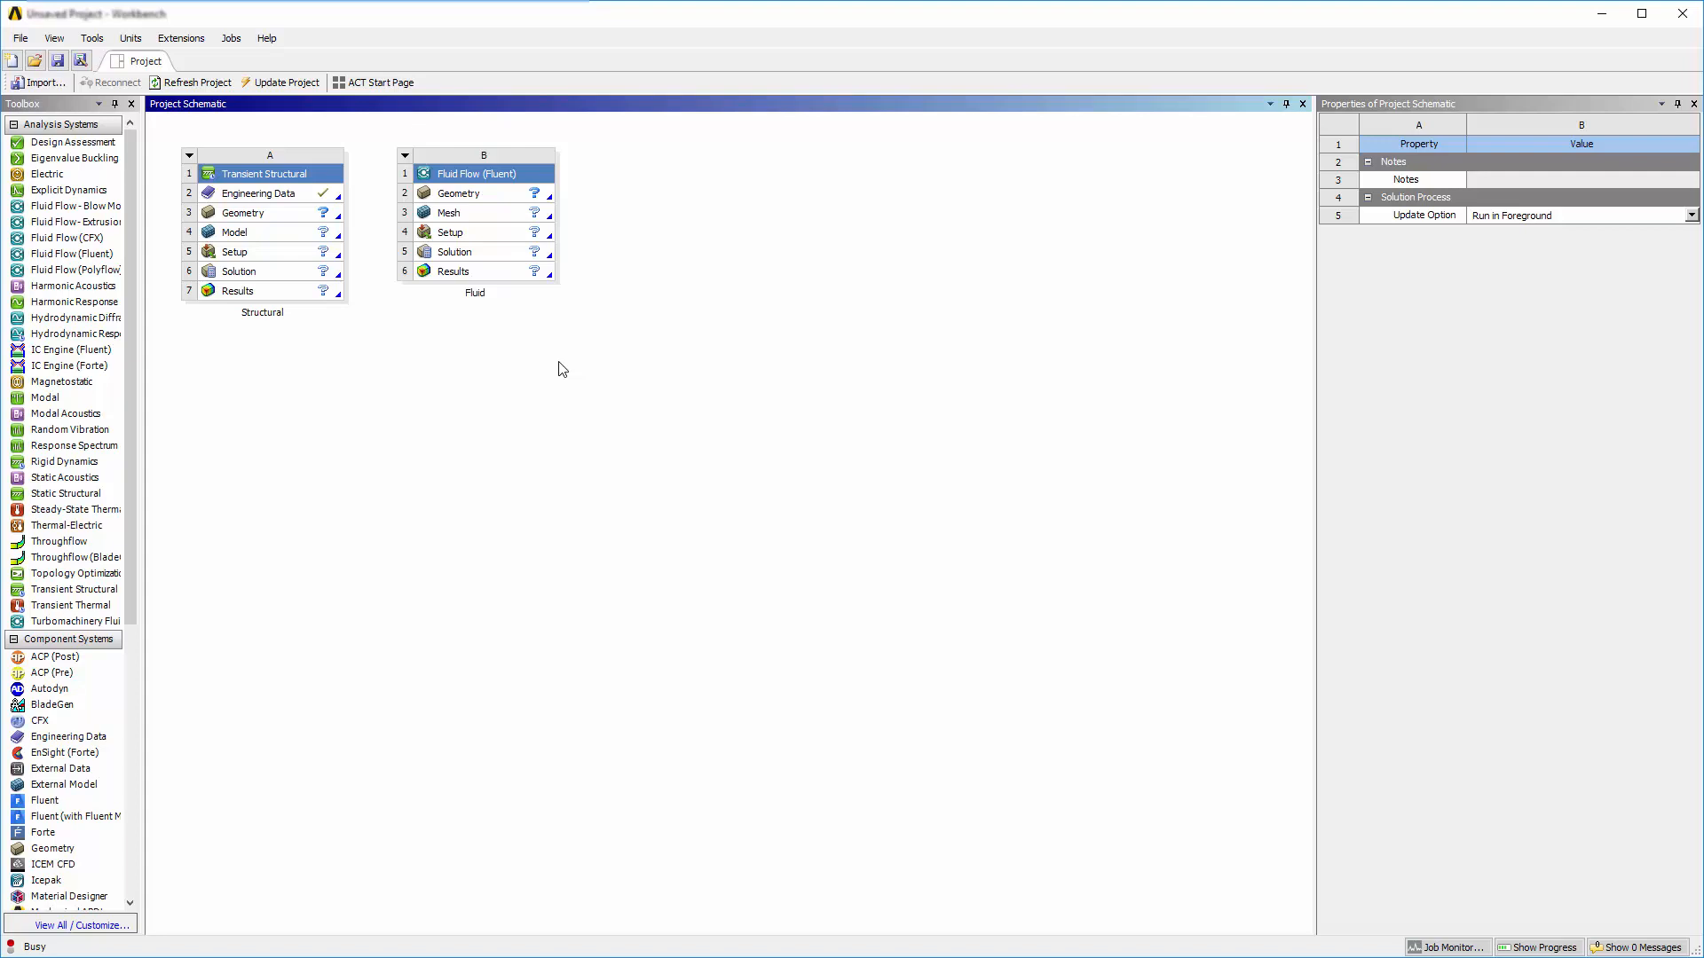
- Scroll the Toolbox before opening the Structural geometry in DesignModeler
scroll(down, 3)
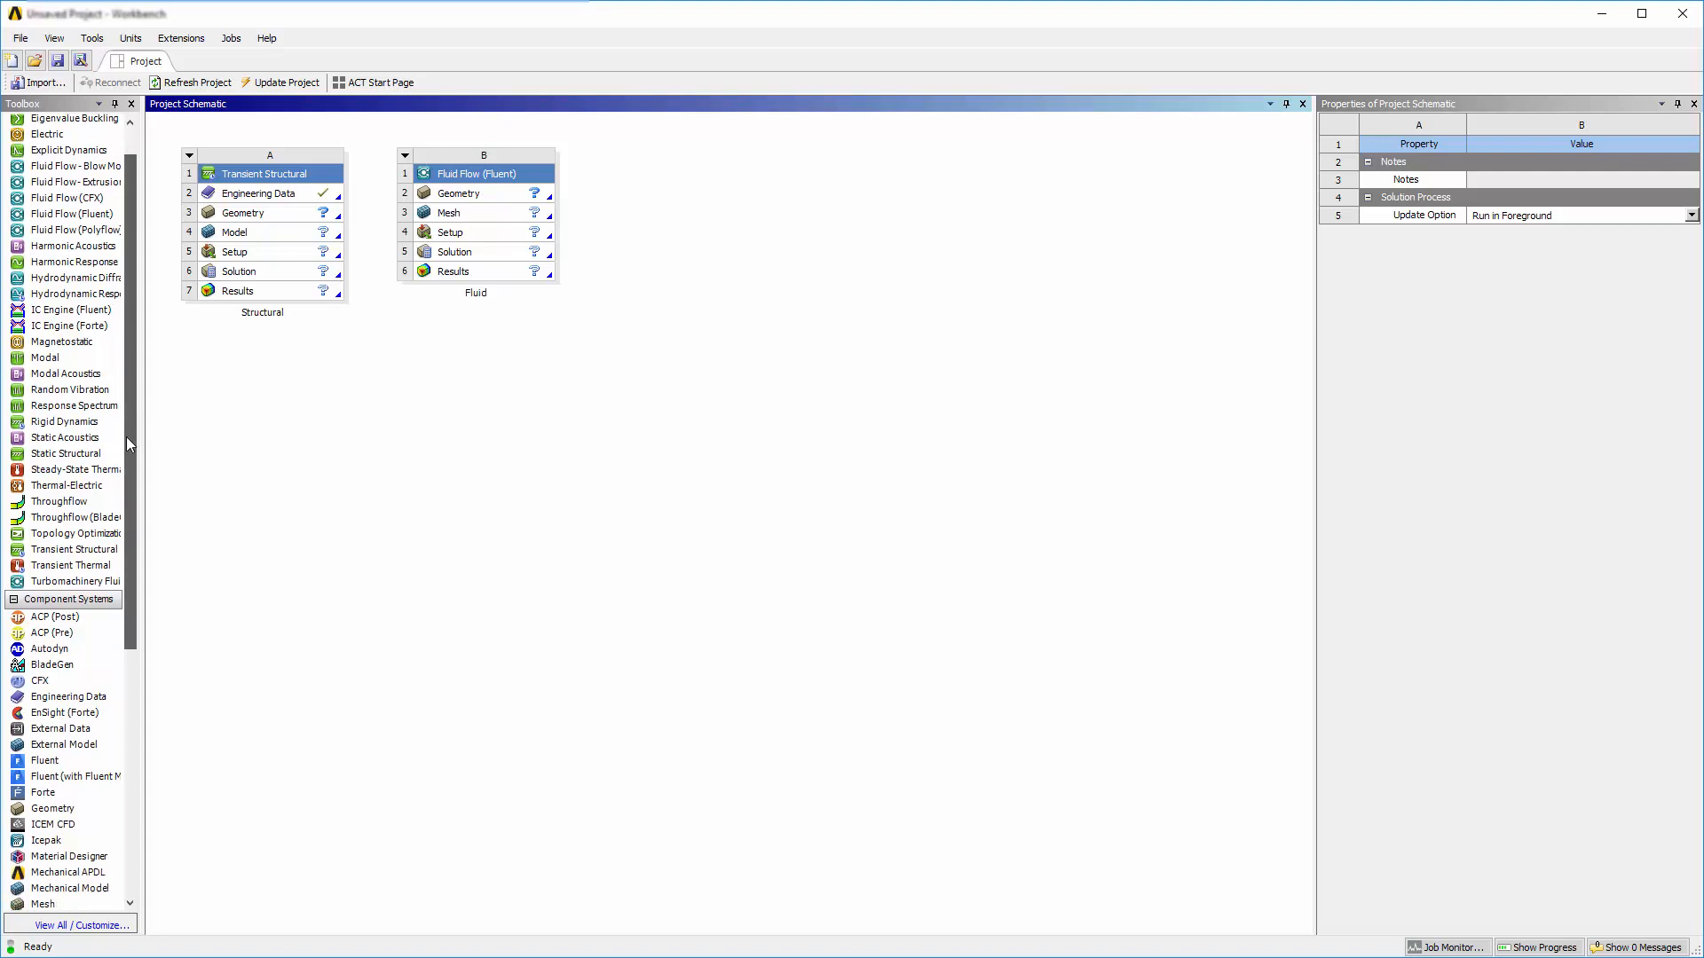
scroll(down, 3)
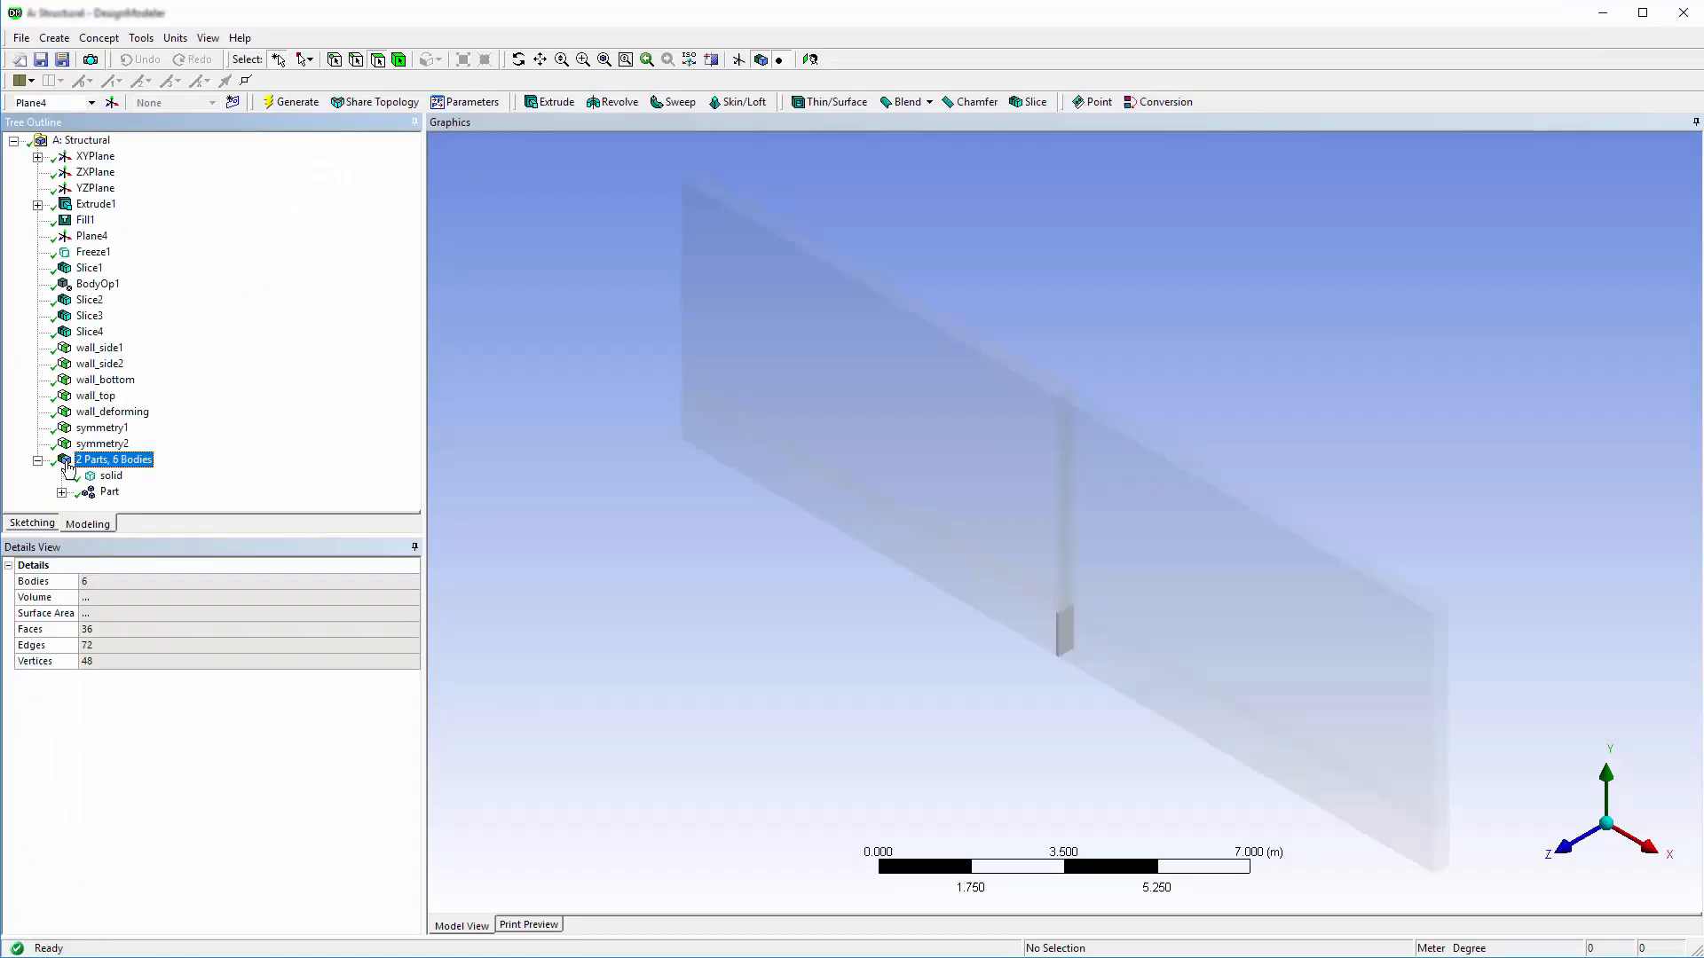
- Inspect the solid body's properties in the Tree Outline
click(110, 492)
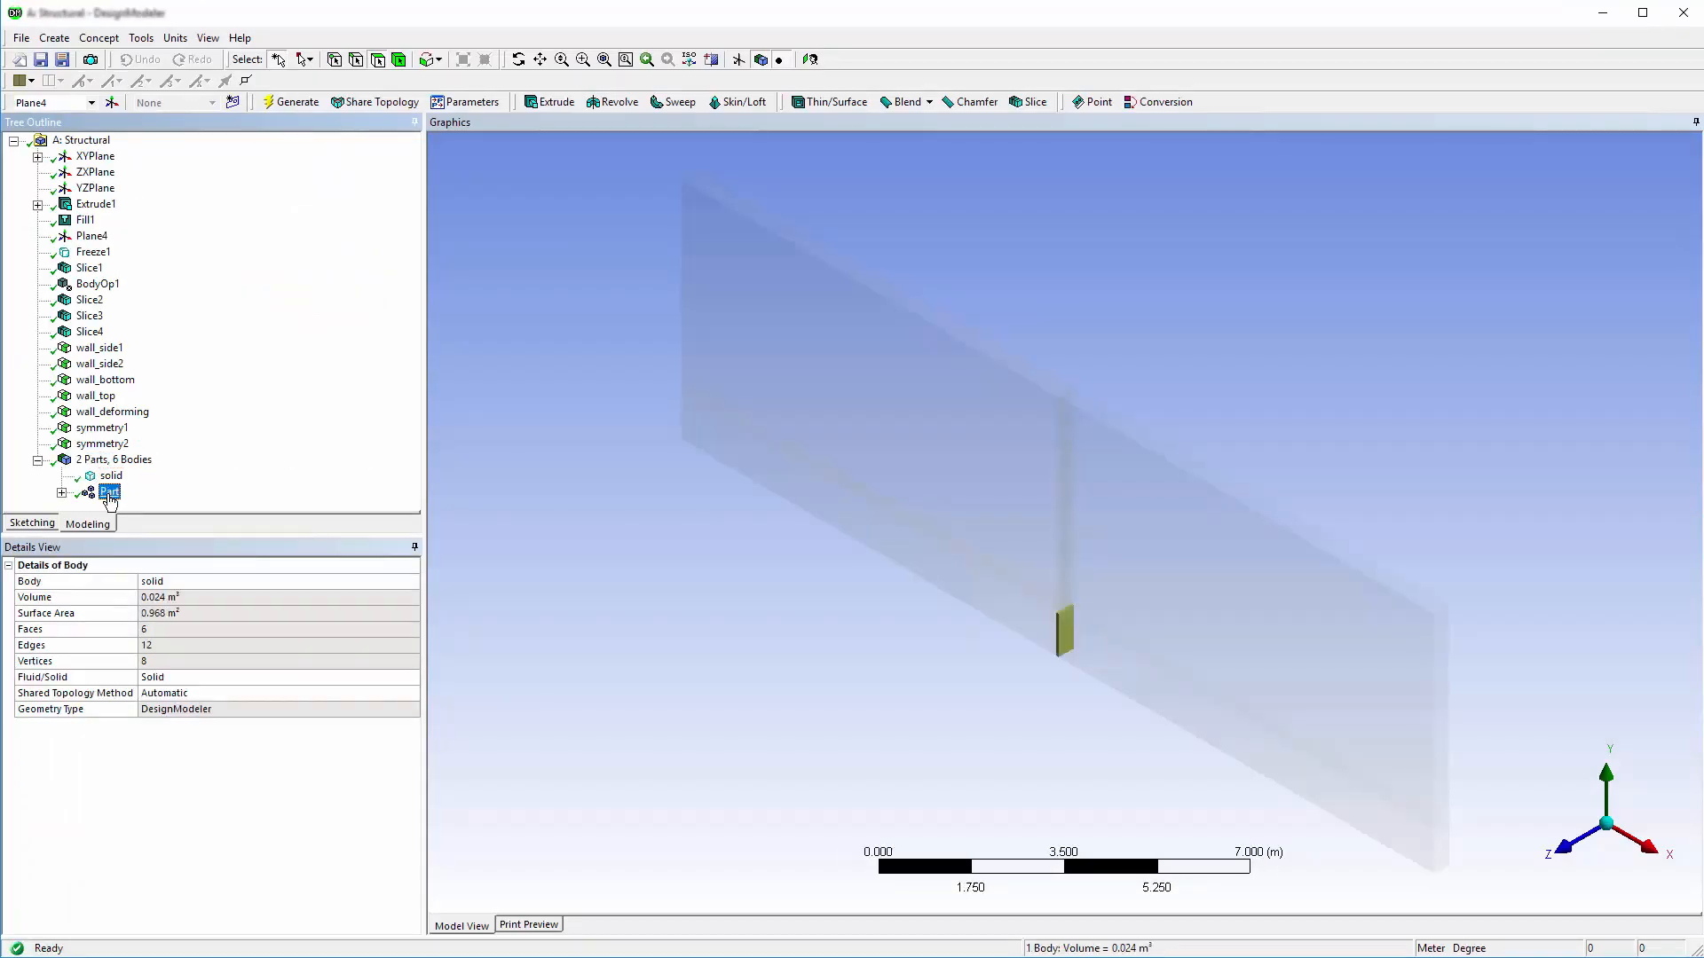
click(110, 492)
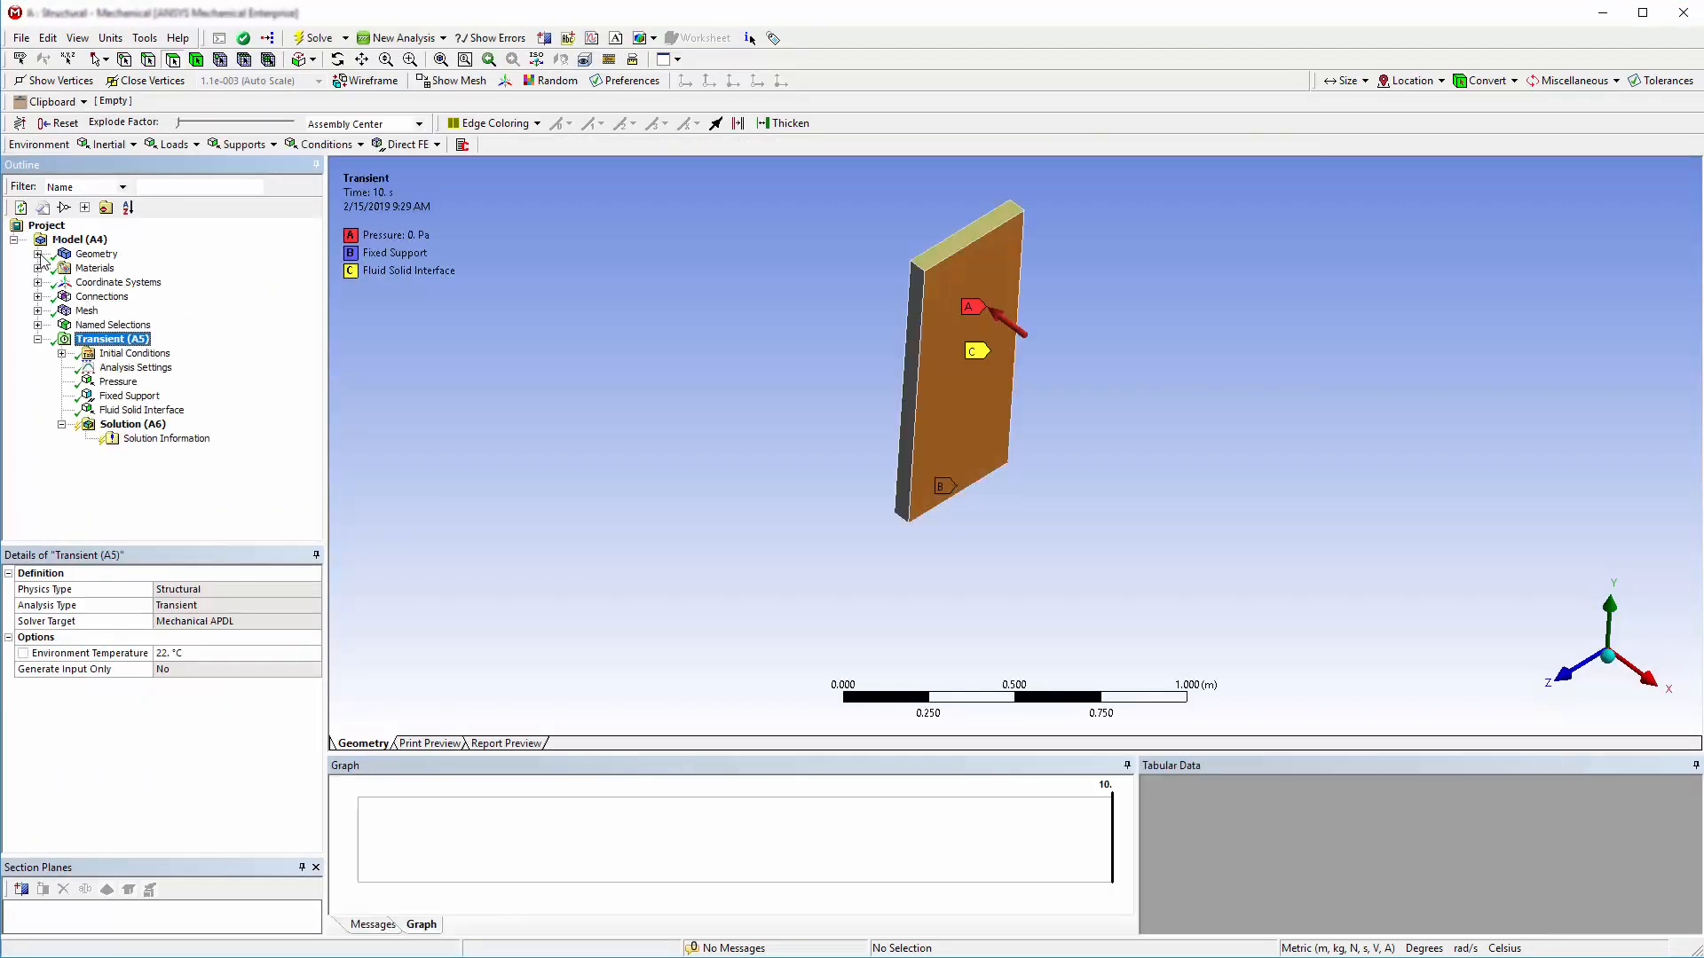
- Check the suppressed Part, the Plate-material solid, and the single 10 s analysis step
click(39, 252)
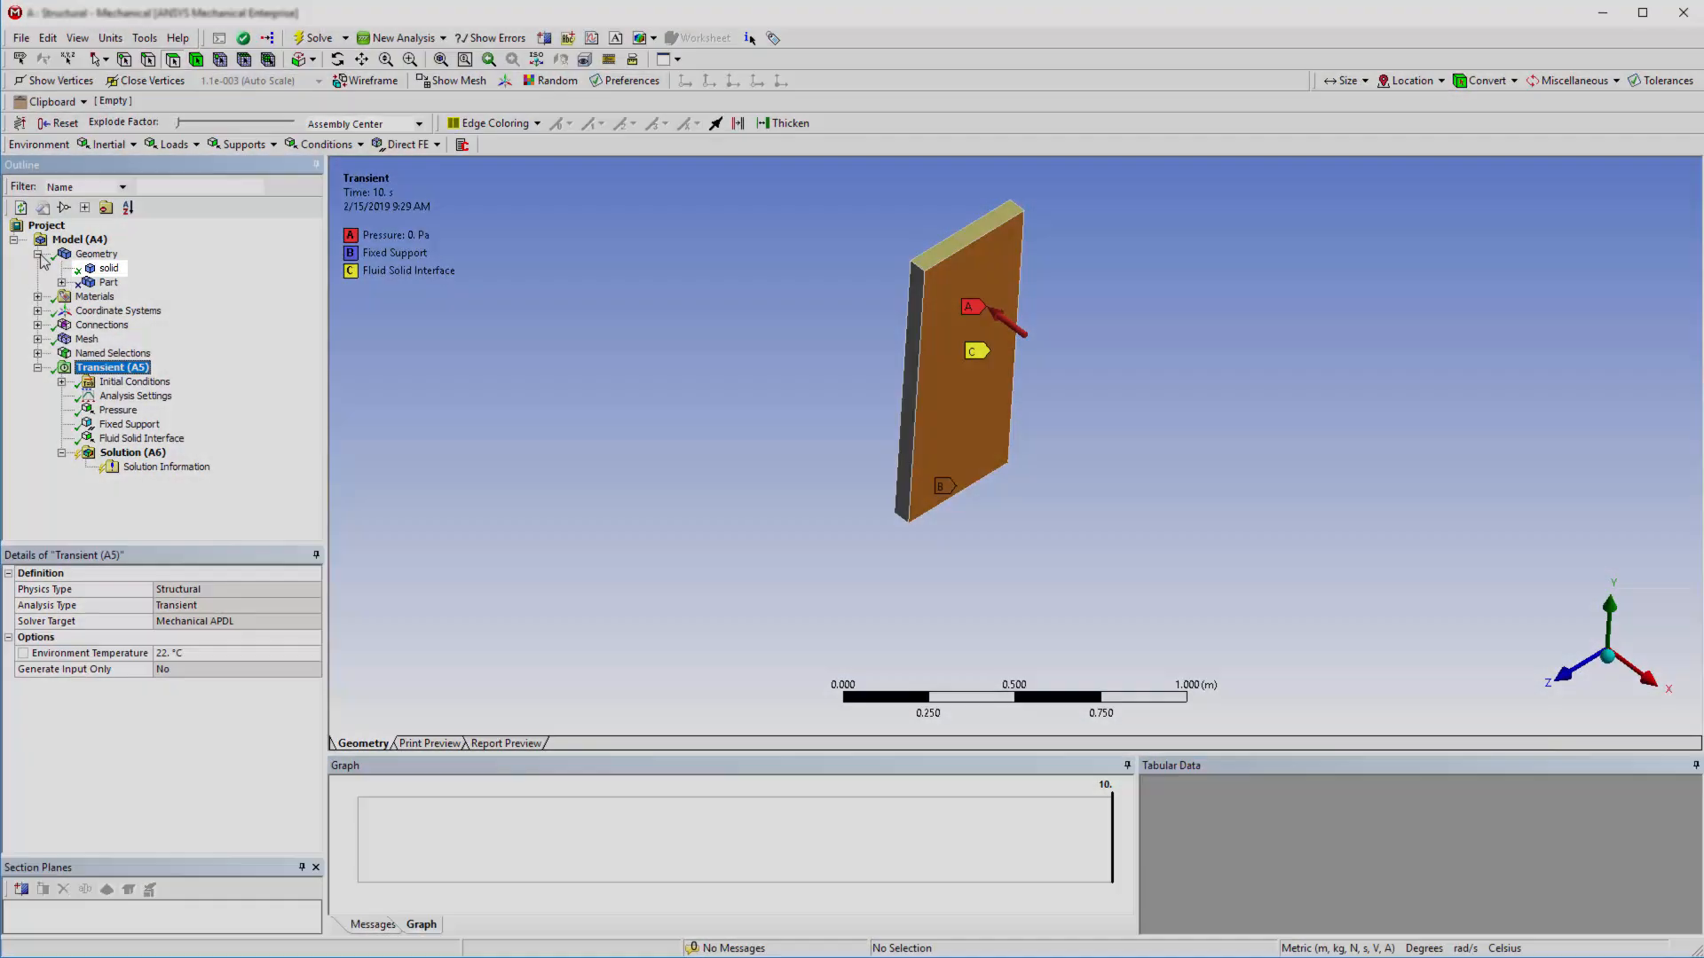
click(108, 282)
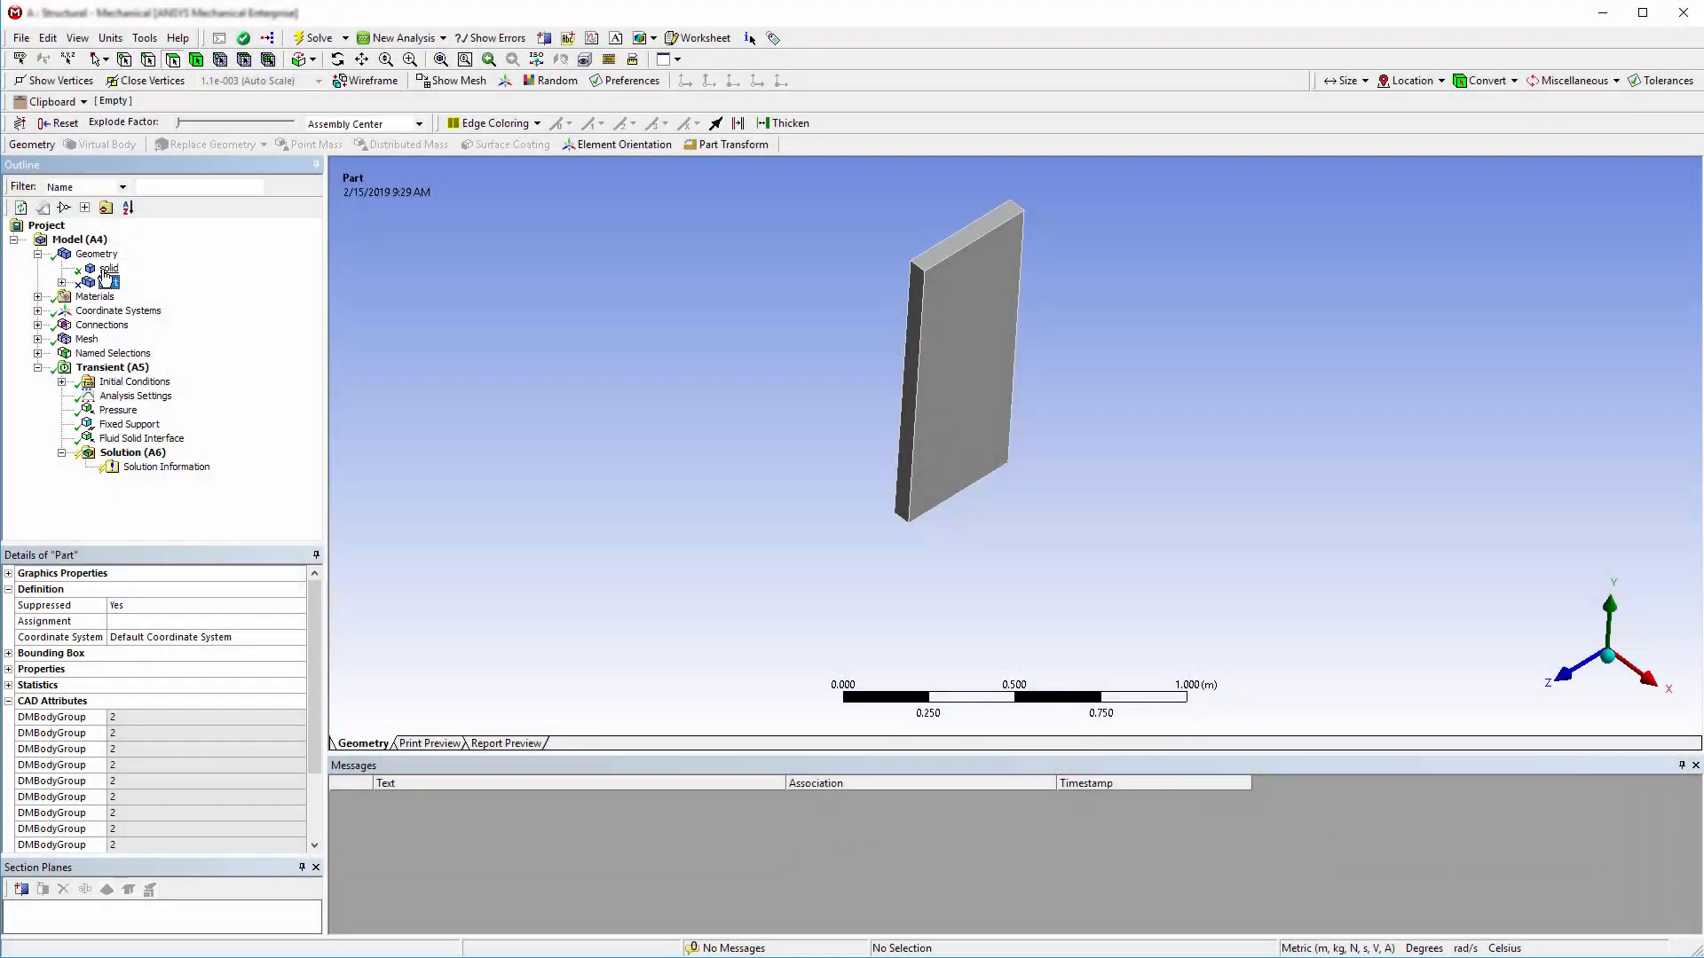
click(108, 268)
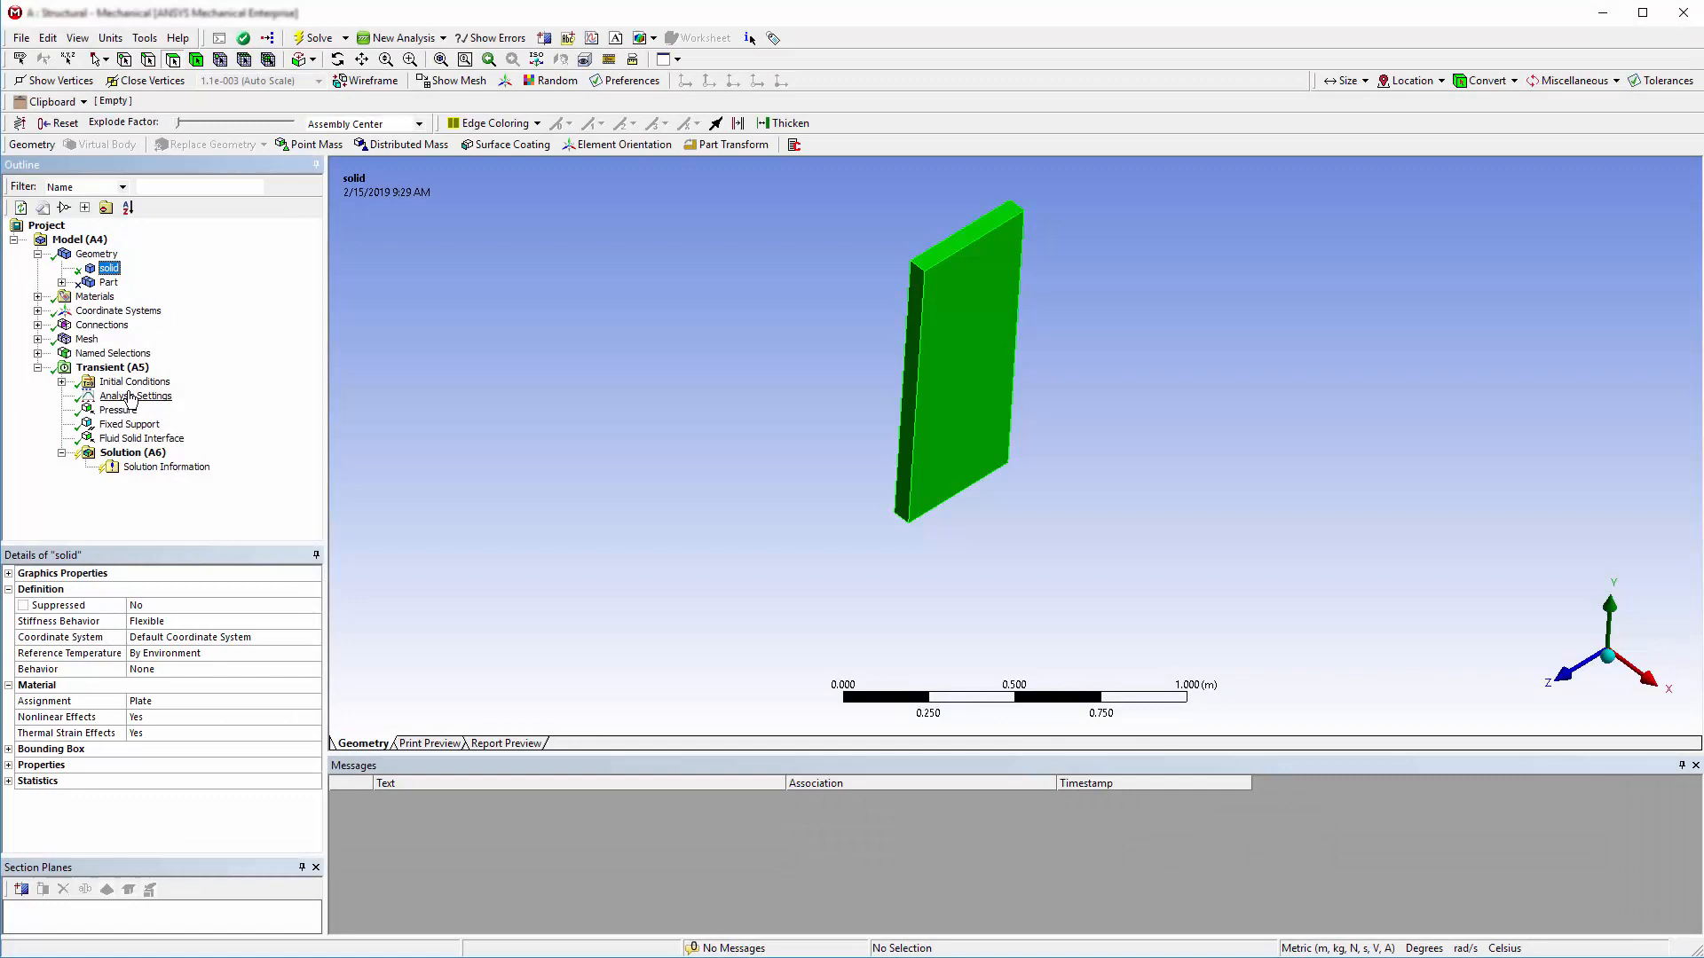
click(134, 396)
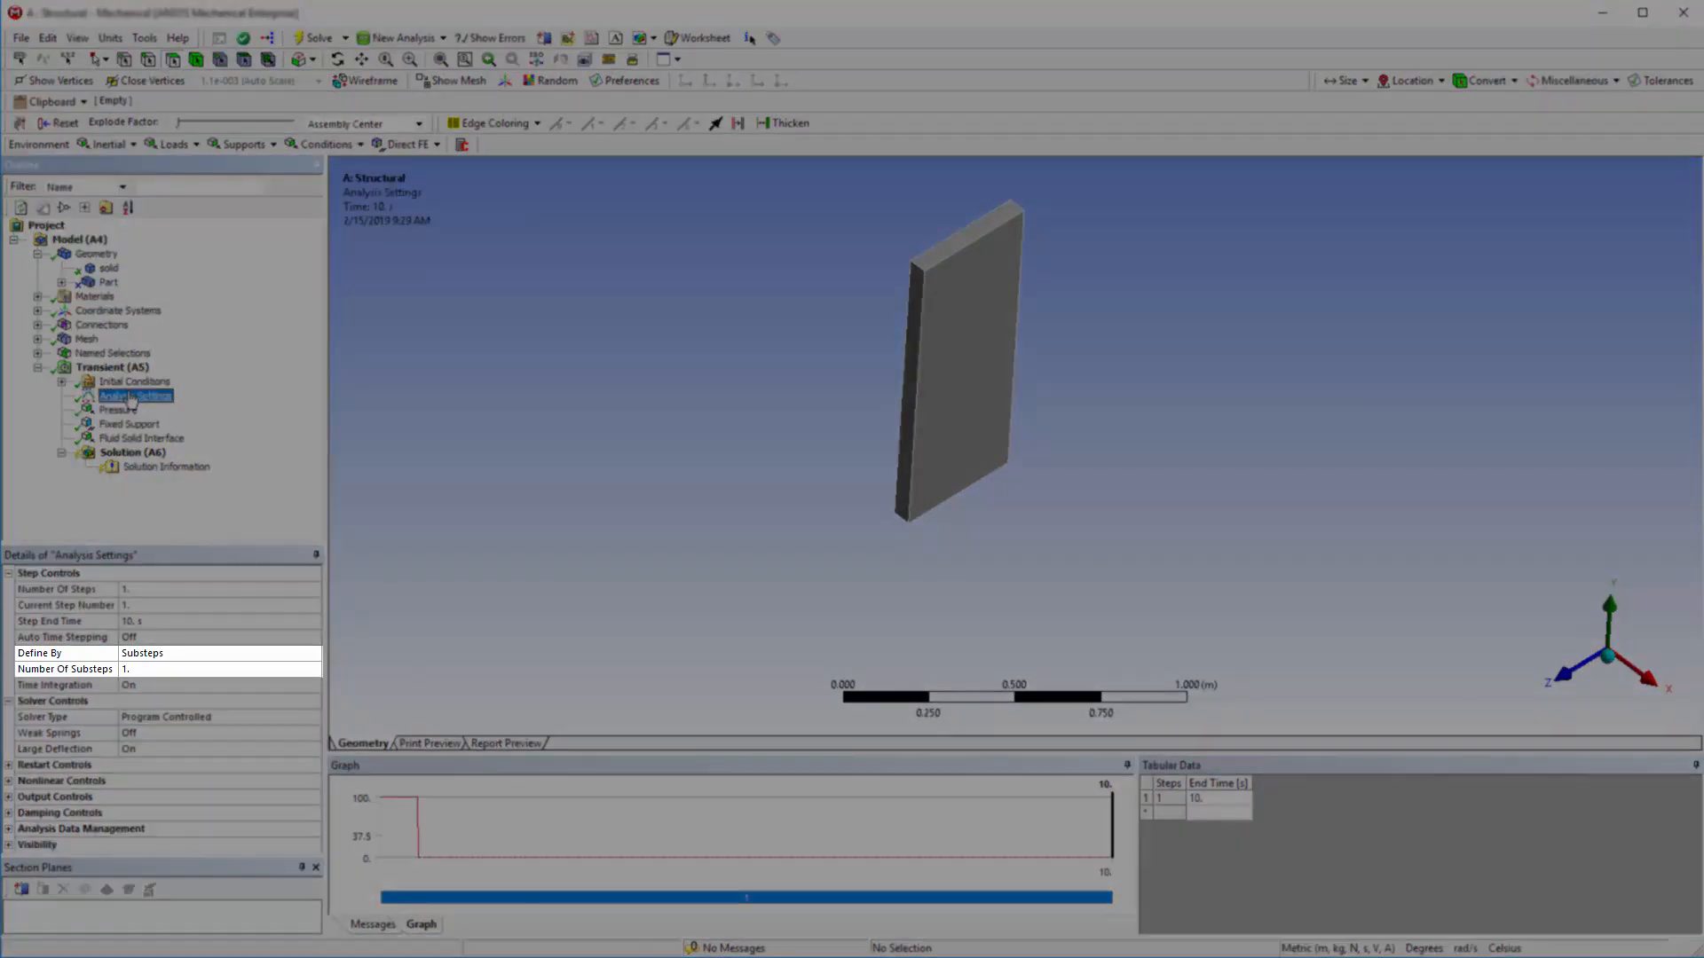
- Inspect the three-face fluid solid interface on the plate, then close Mechanical
click(139, 438)
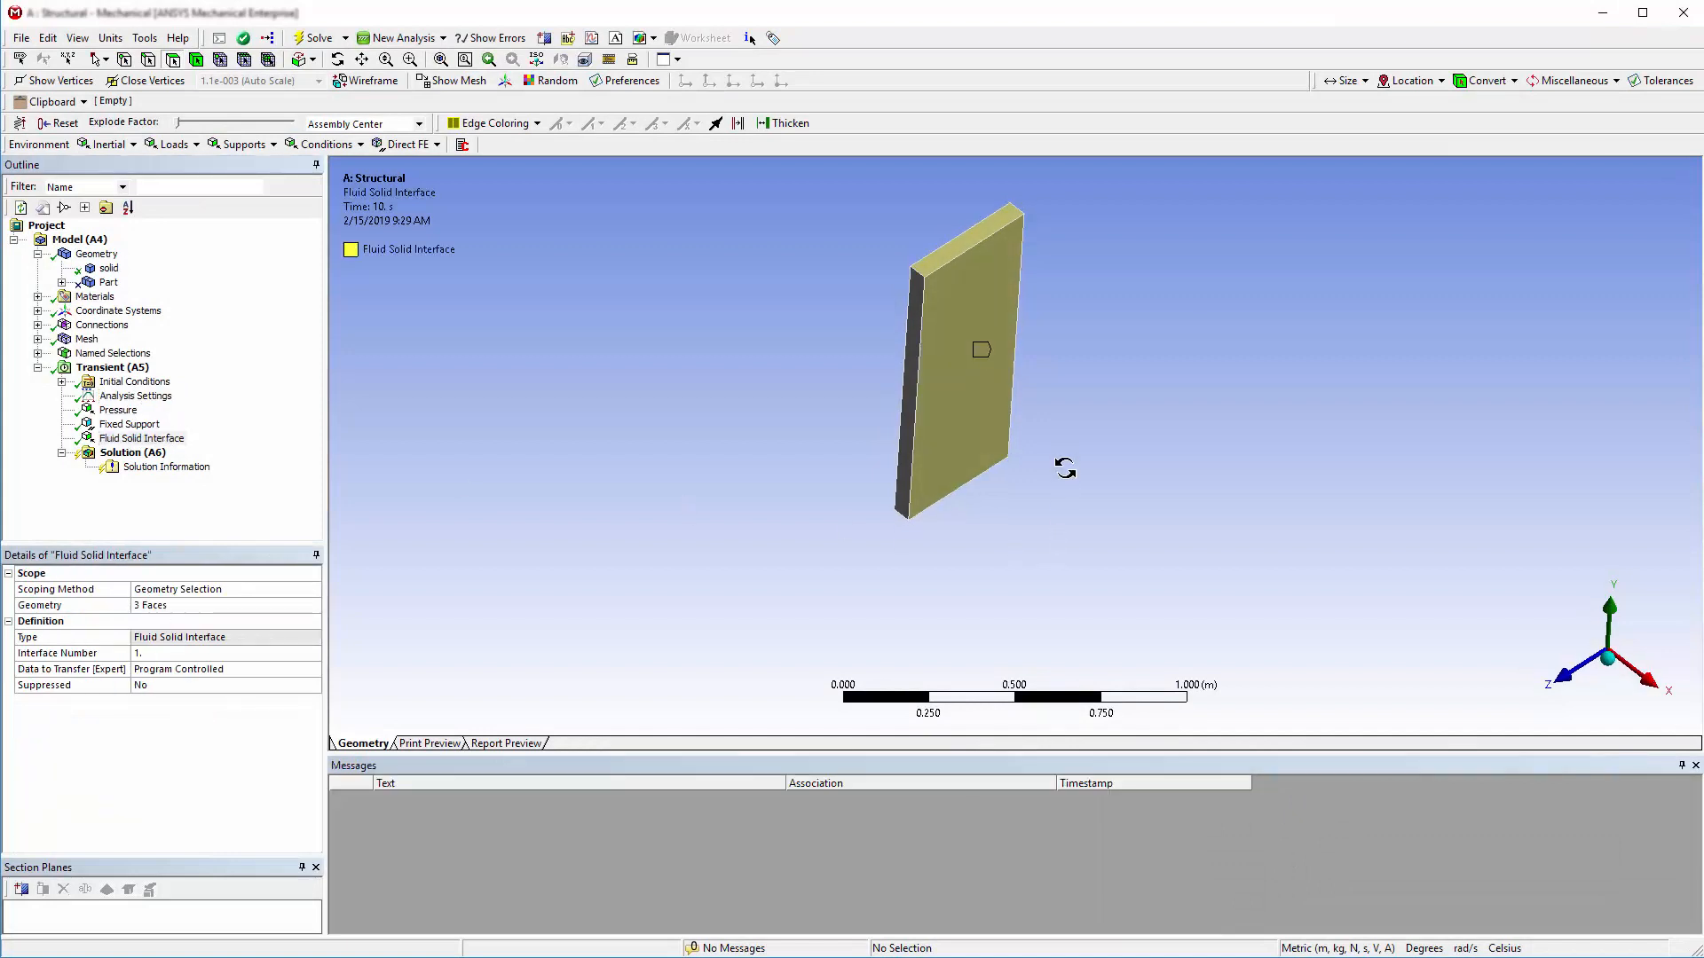
drag(1065, 467, 1195, 598)
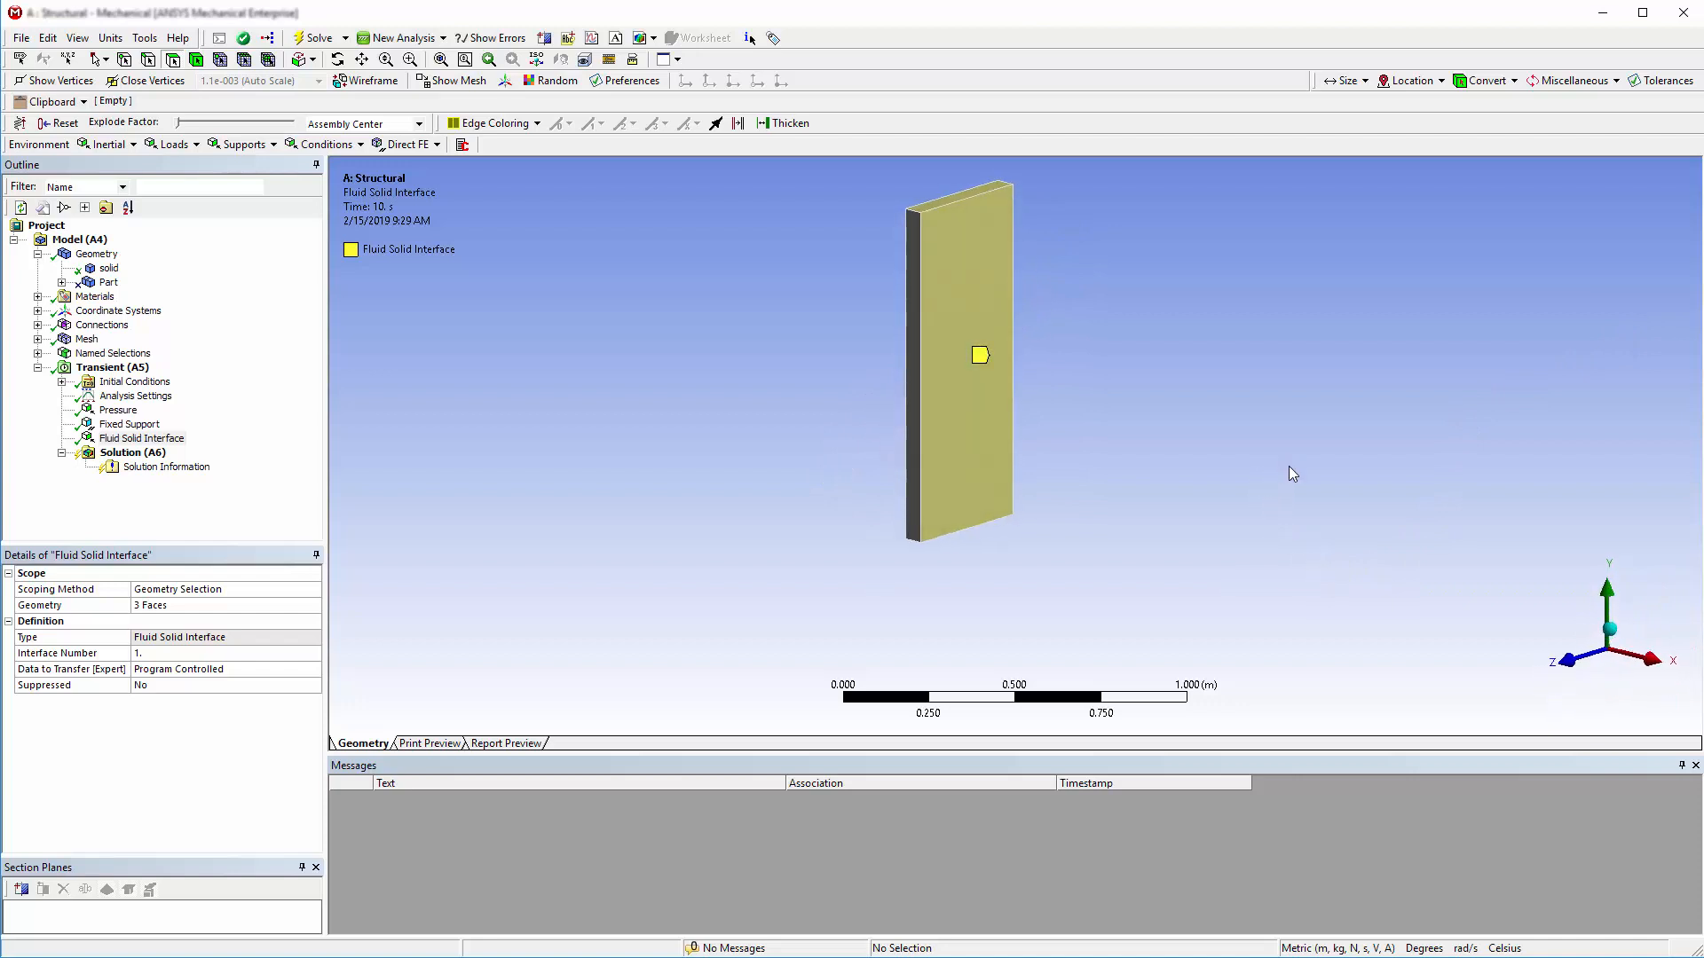
click(22, 38)
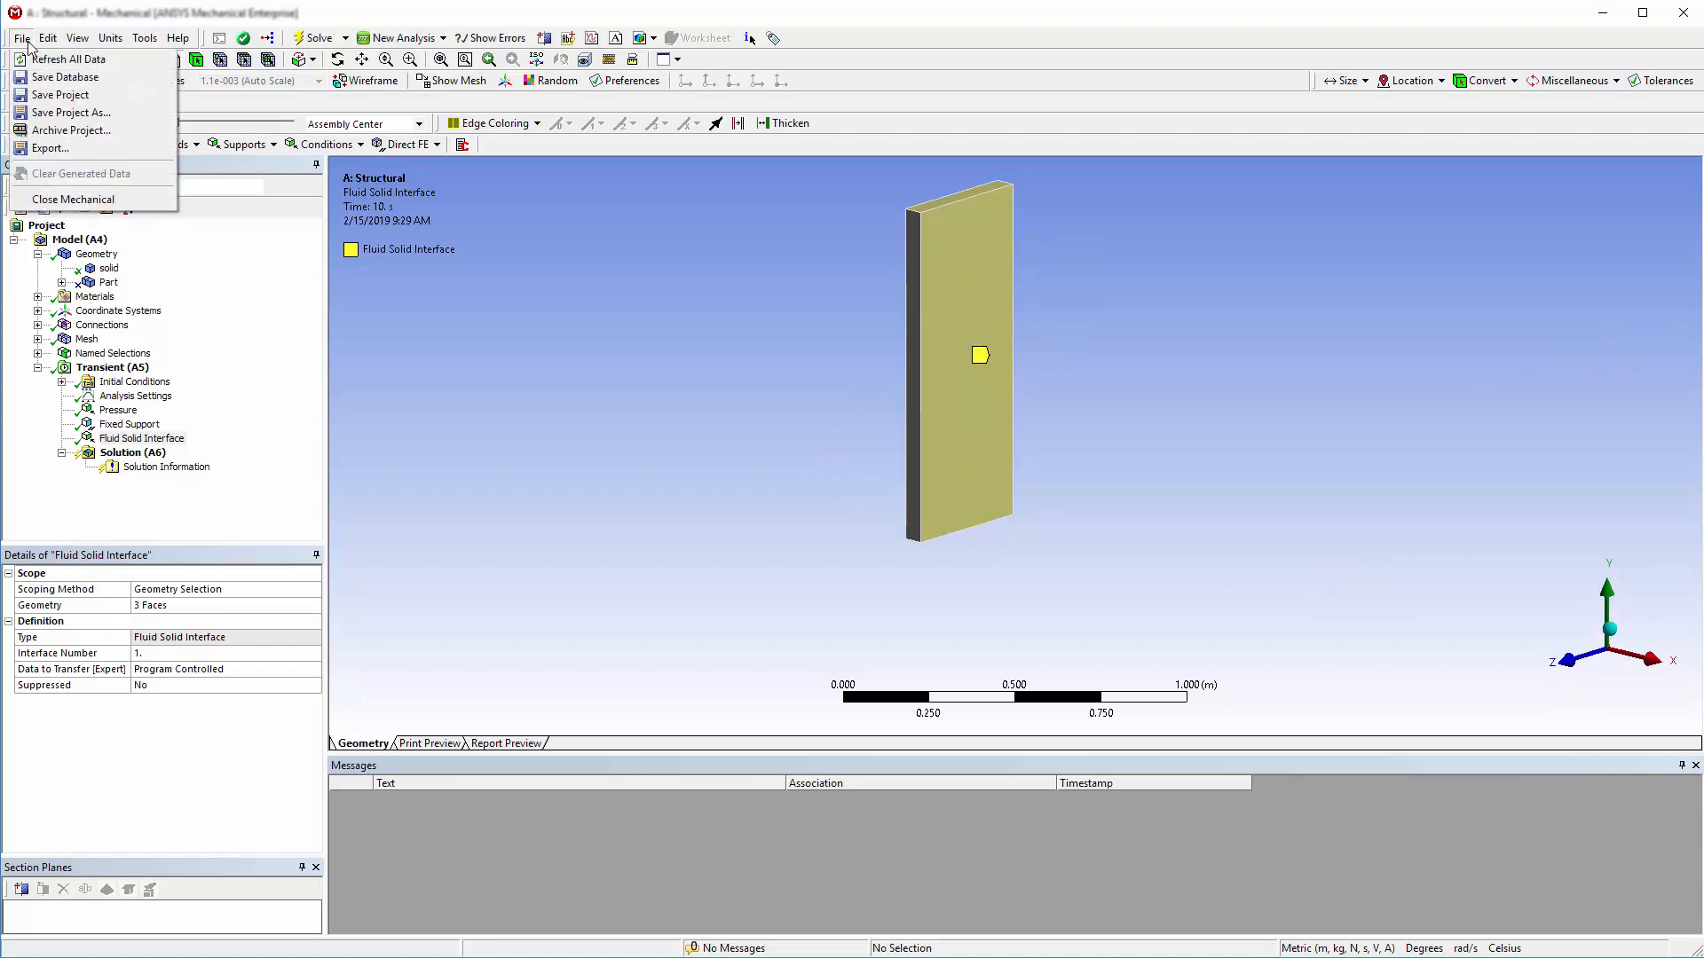
click(73, 199)
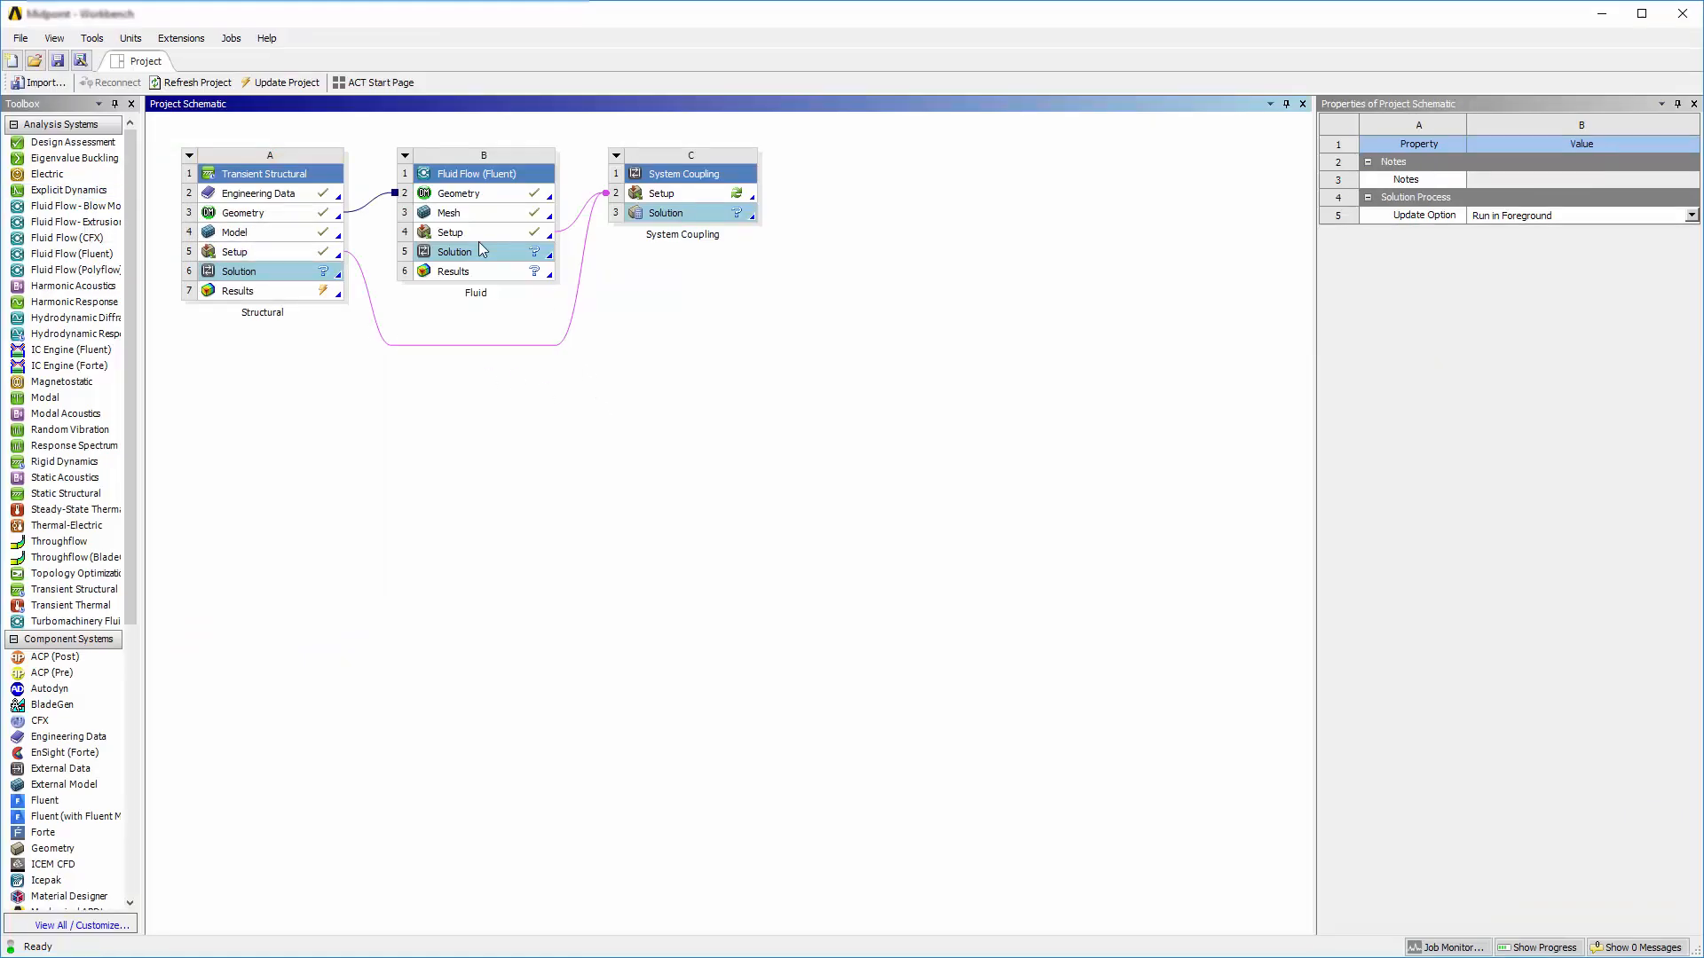
- Launch Fluent from the Fluid system's Setup with default launcher options
double_click(462, 231)
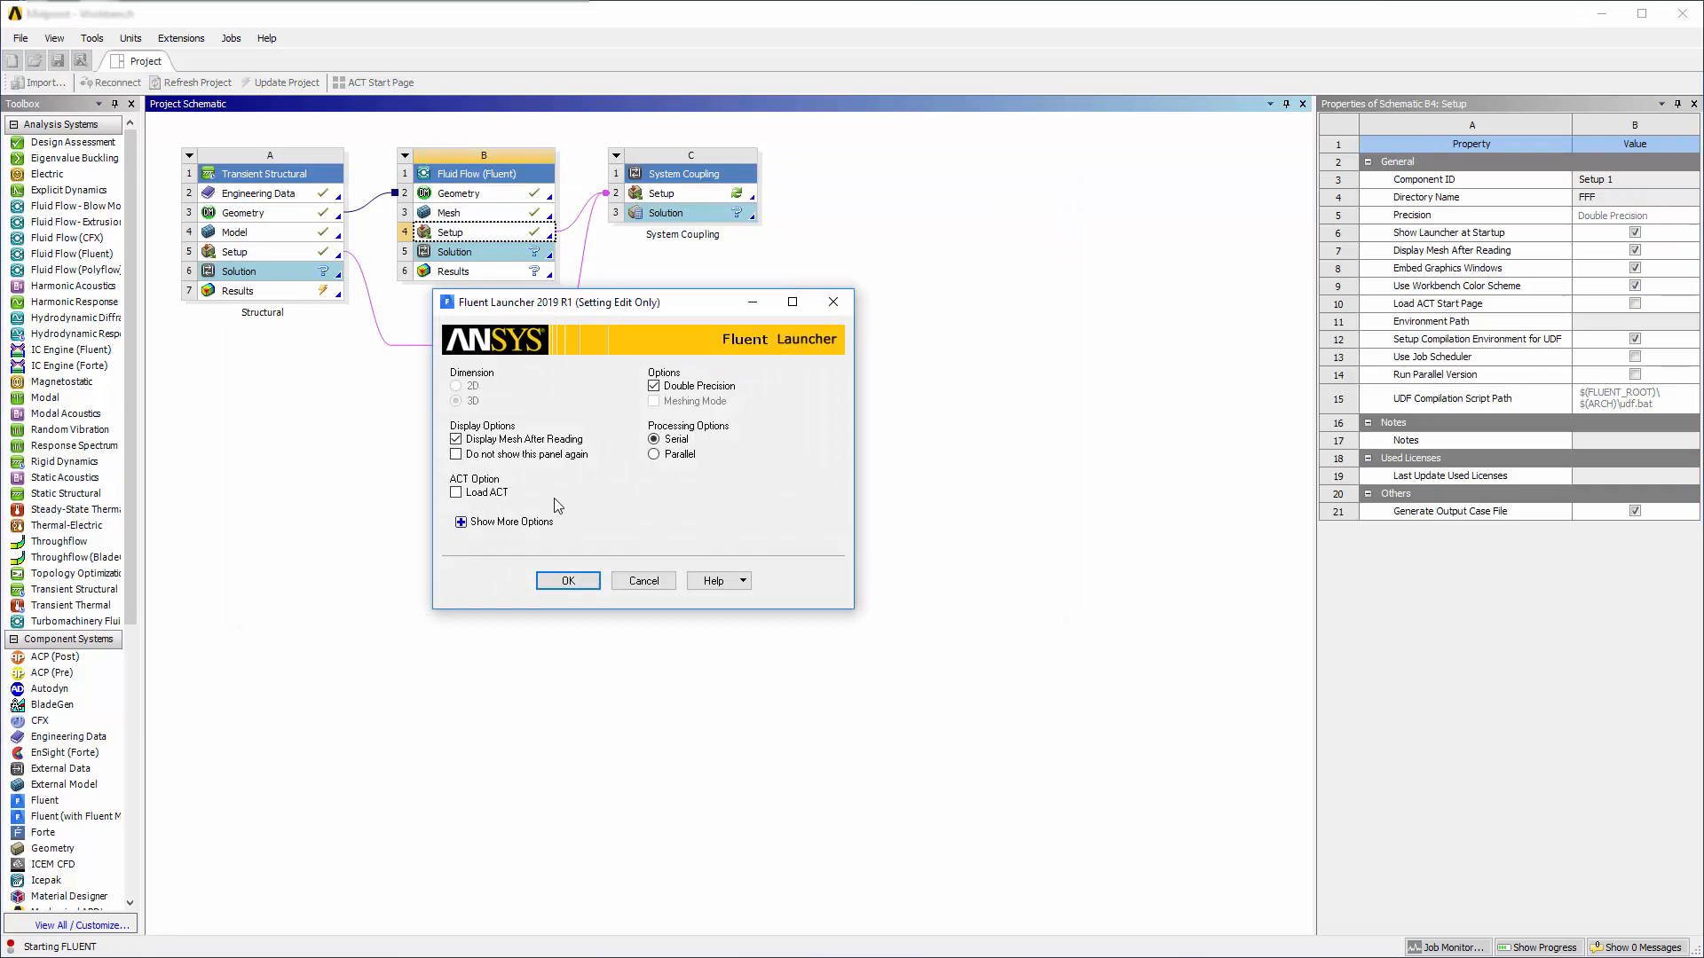
click(568, 581)
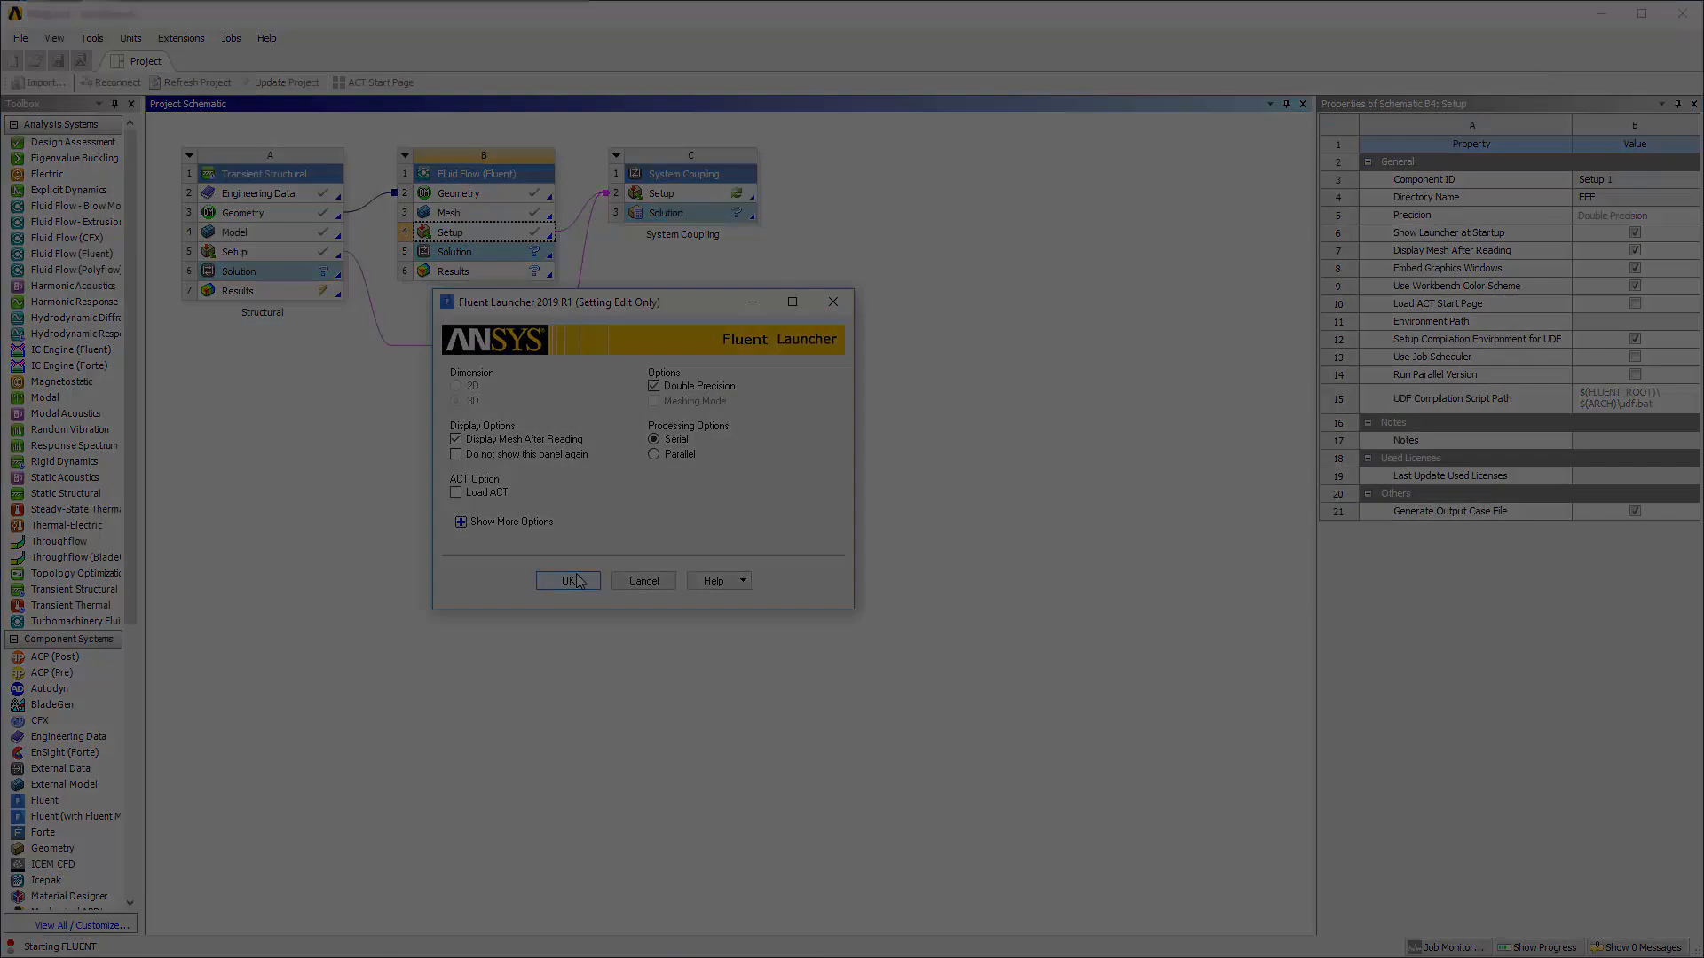
click(568, 580)
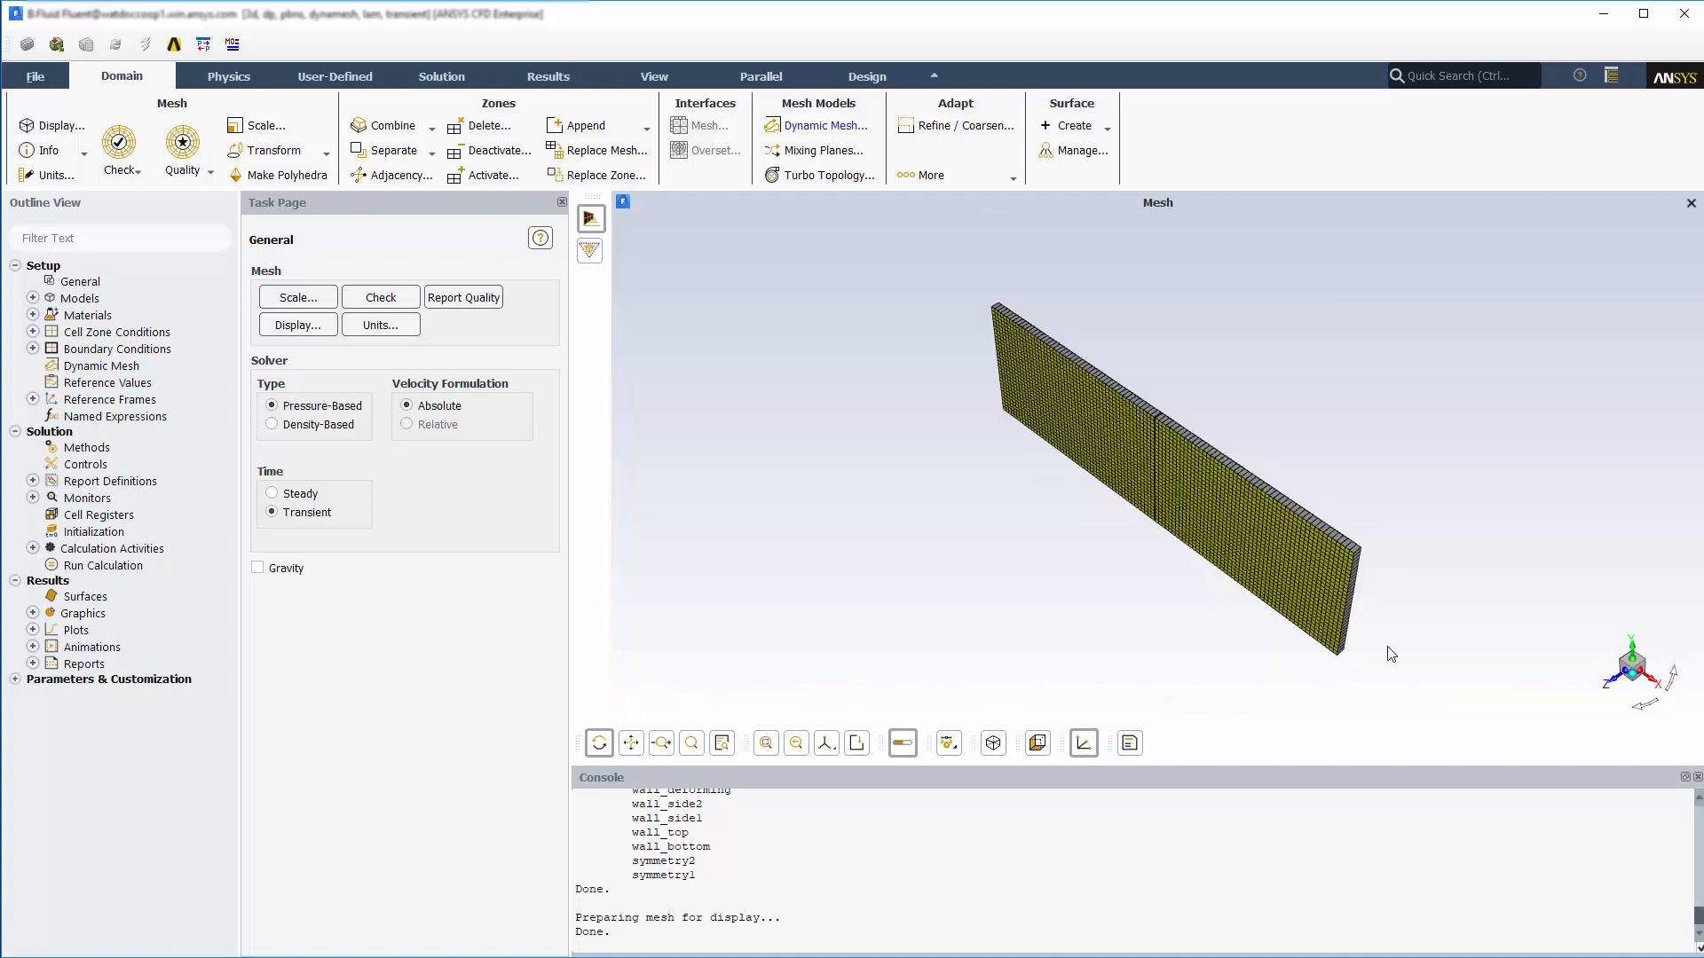
mouse_move(962, 591)
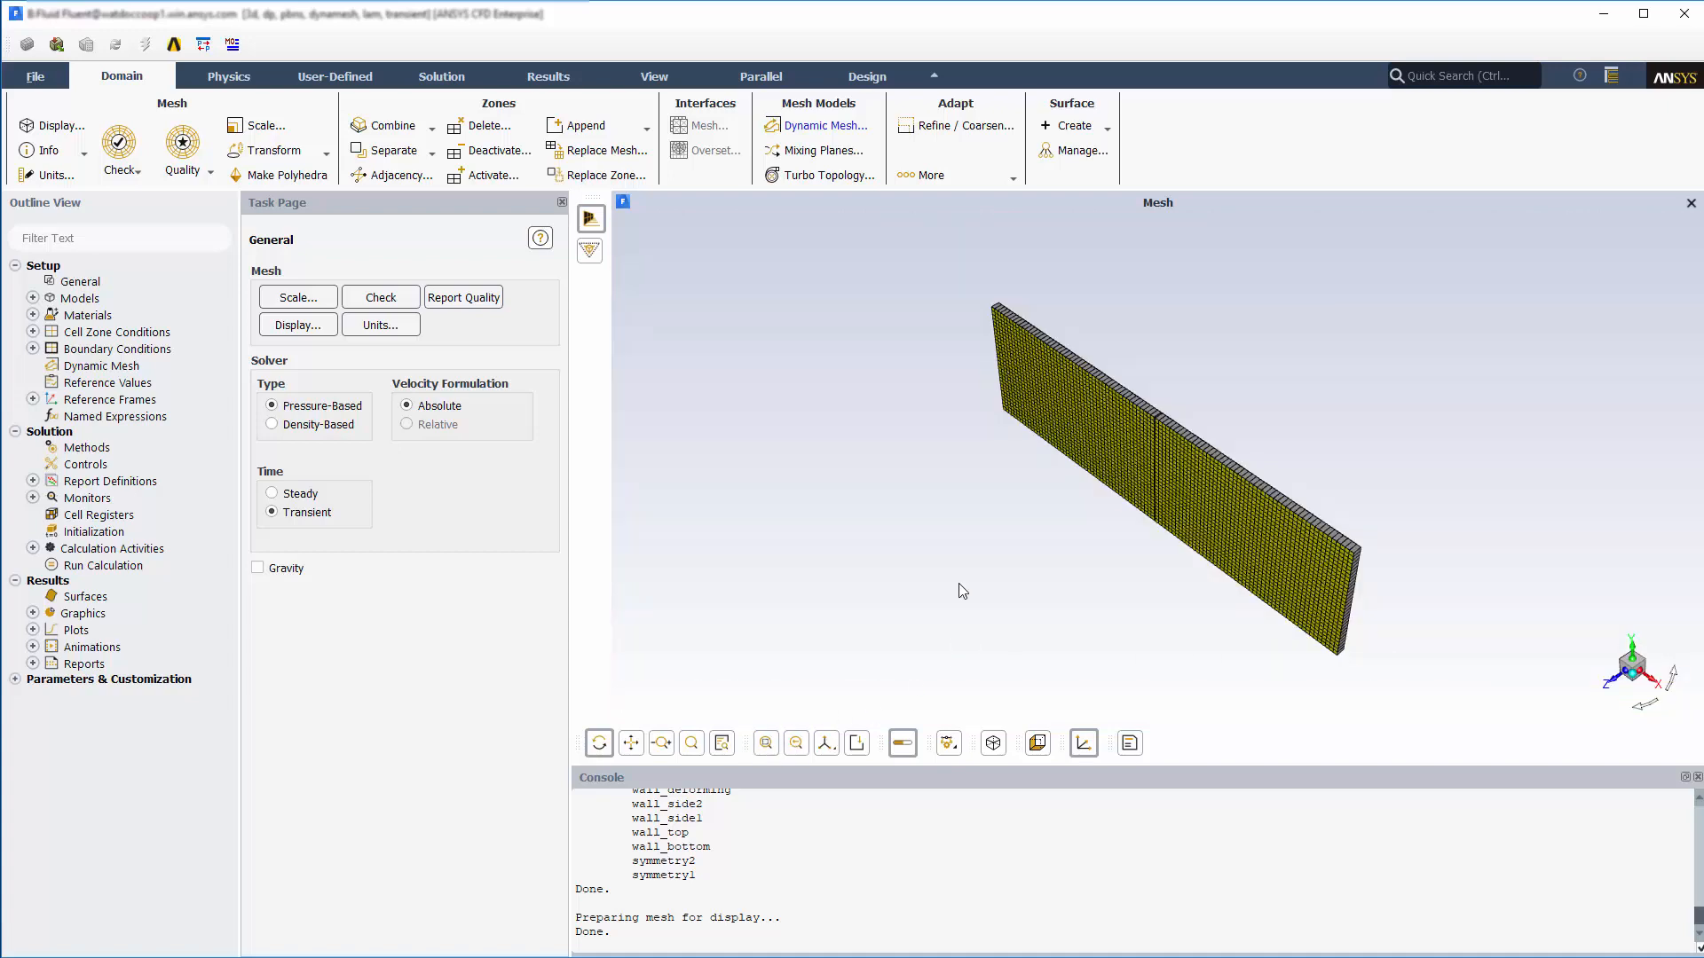
- Verify dynamic mesh smoothing and wall_deforming's System Coupling motion type
click(823, 125)
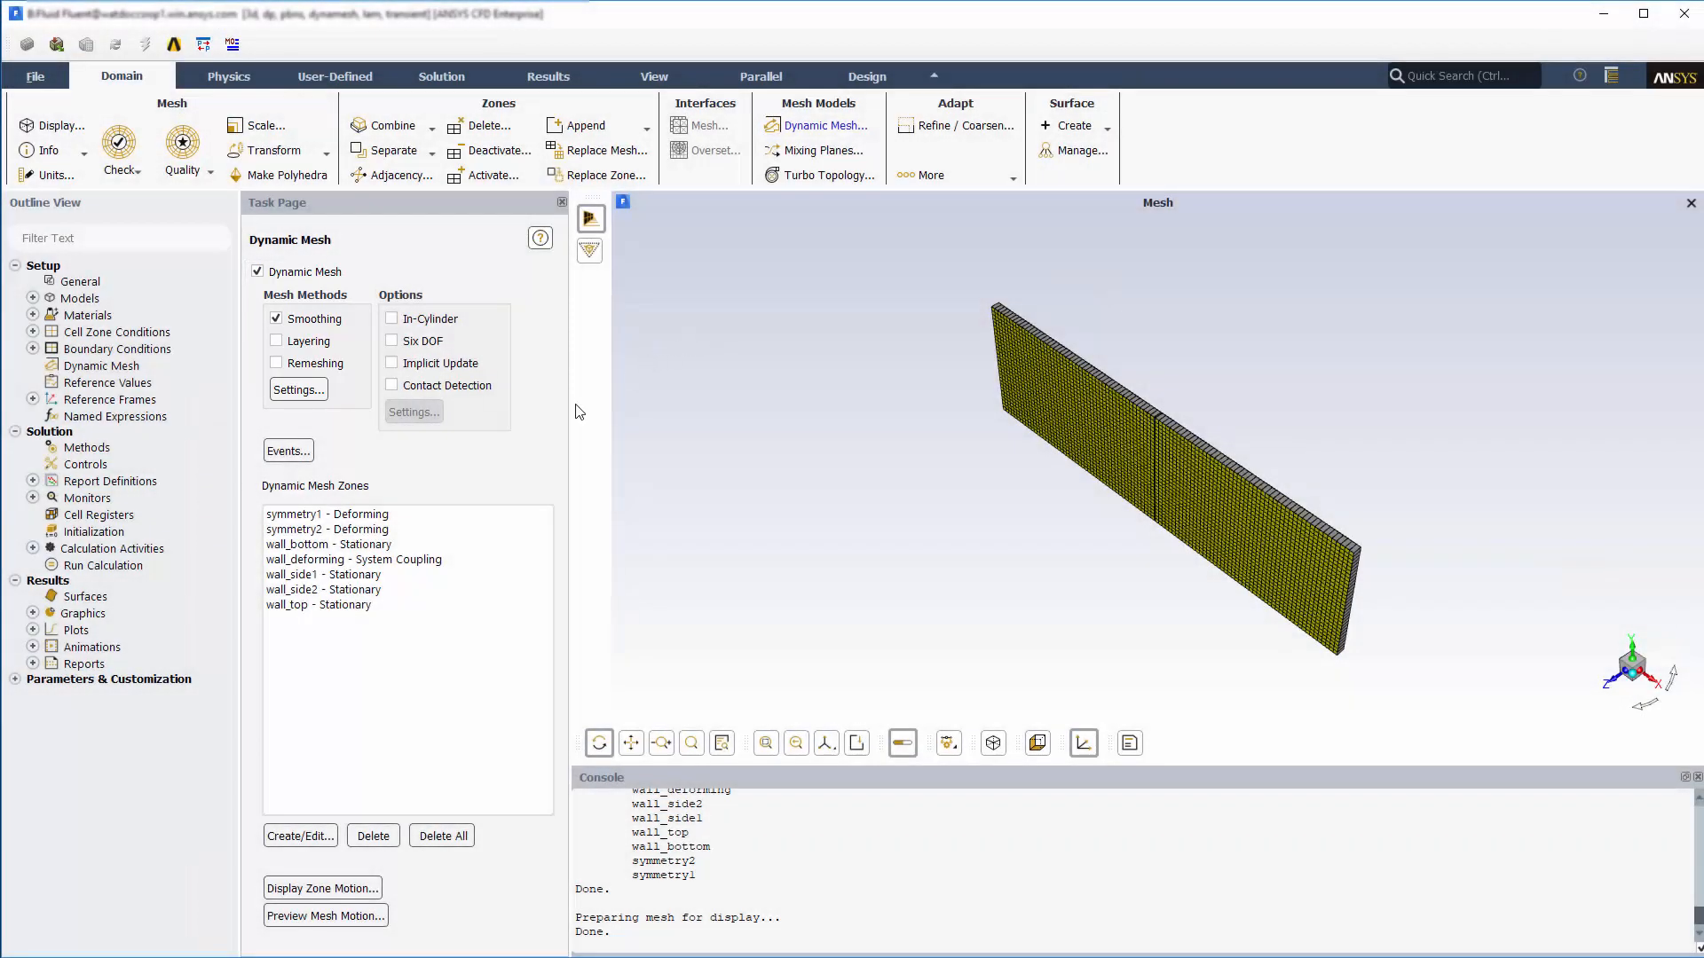
click(300, 834)
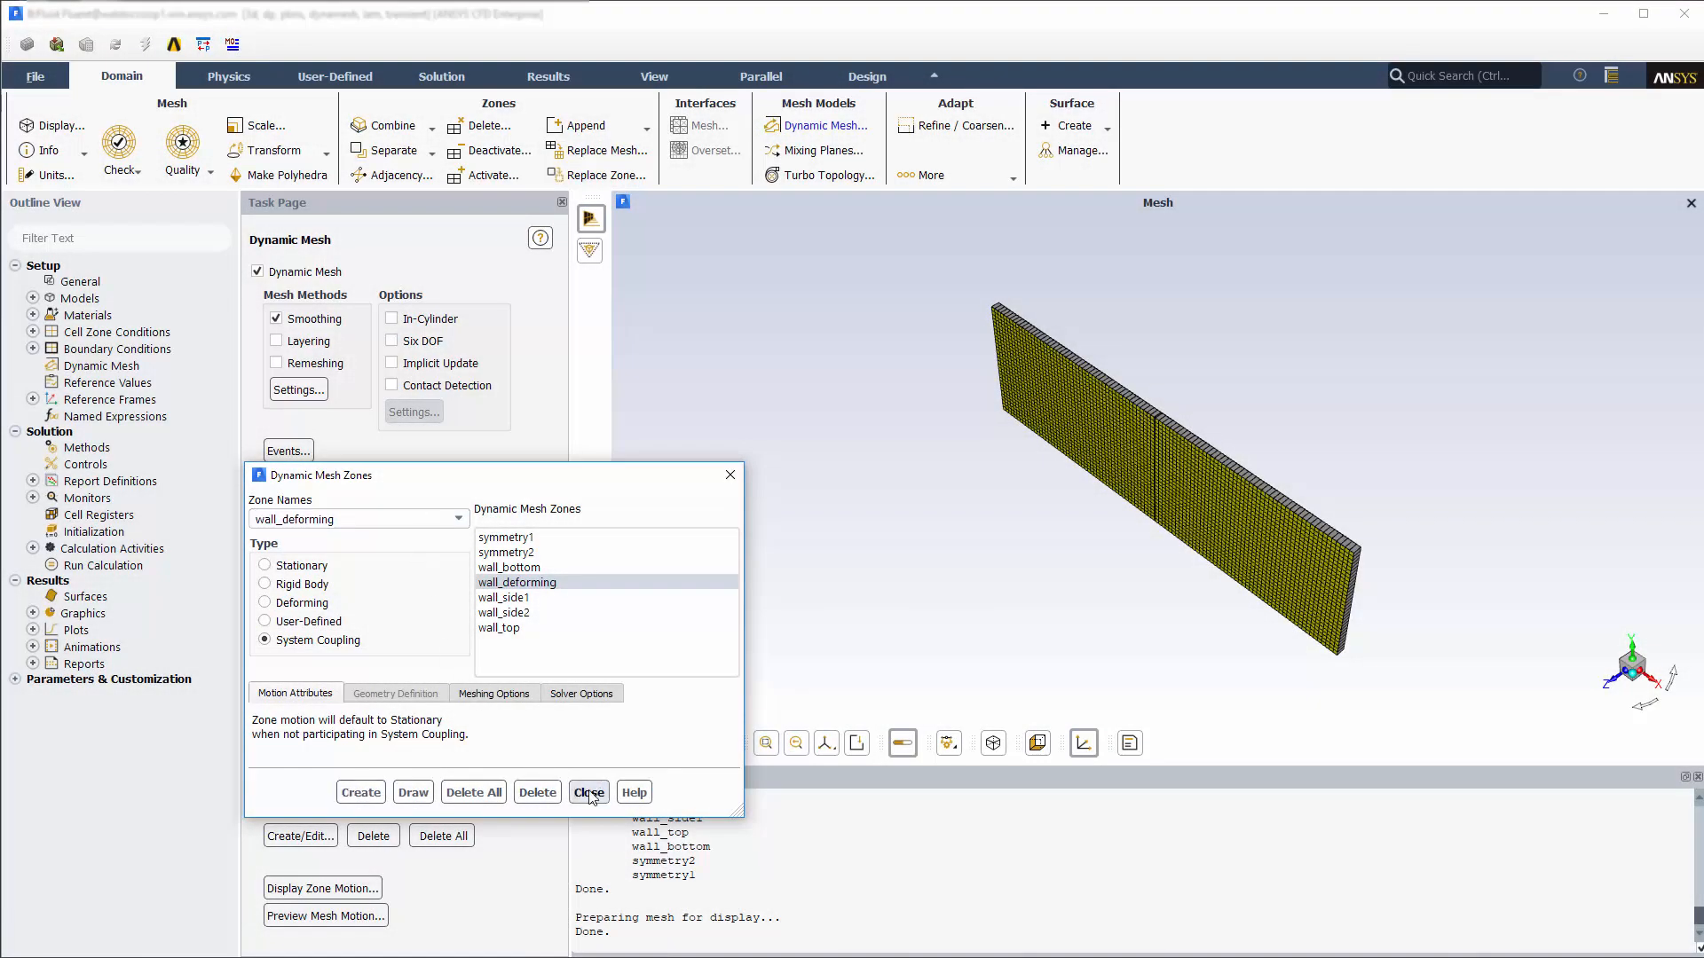
click(588, 791)
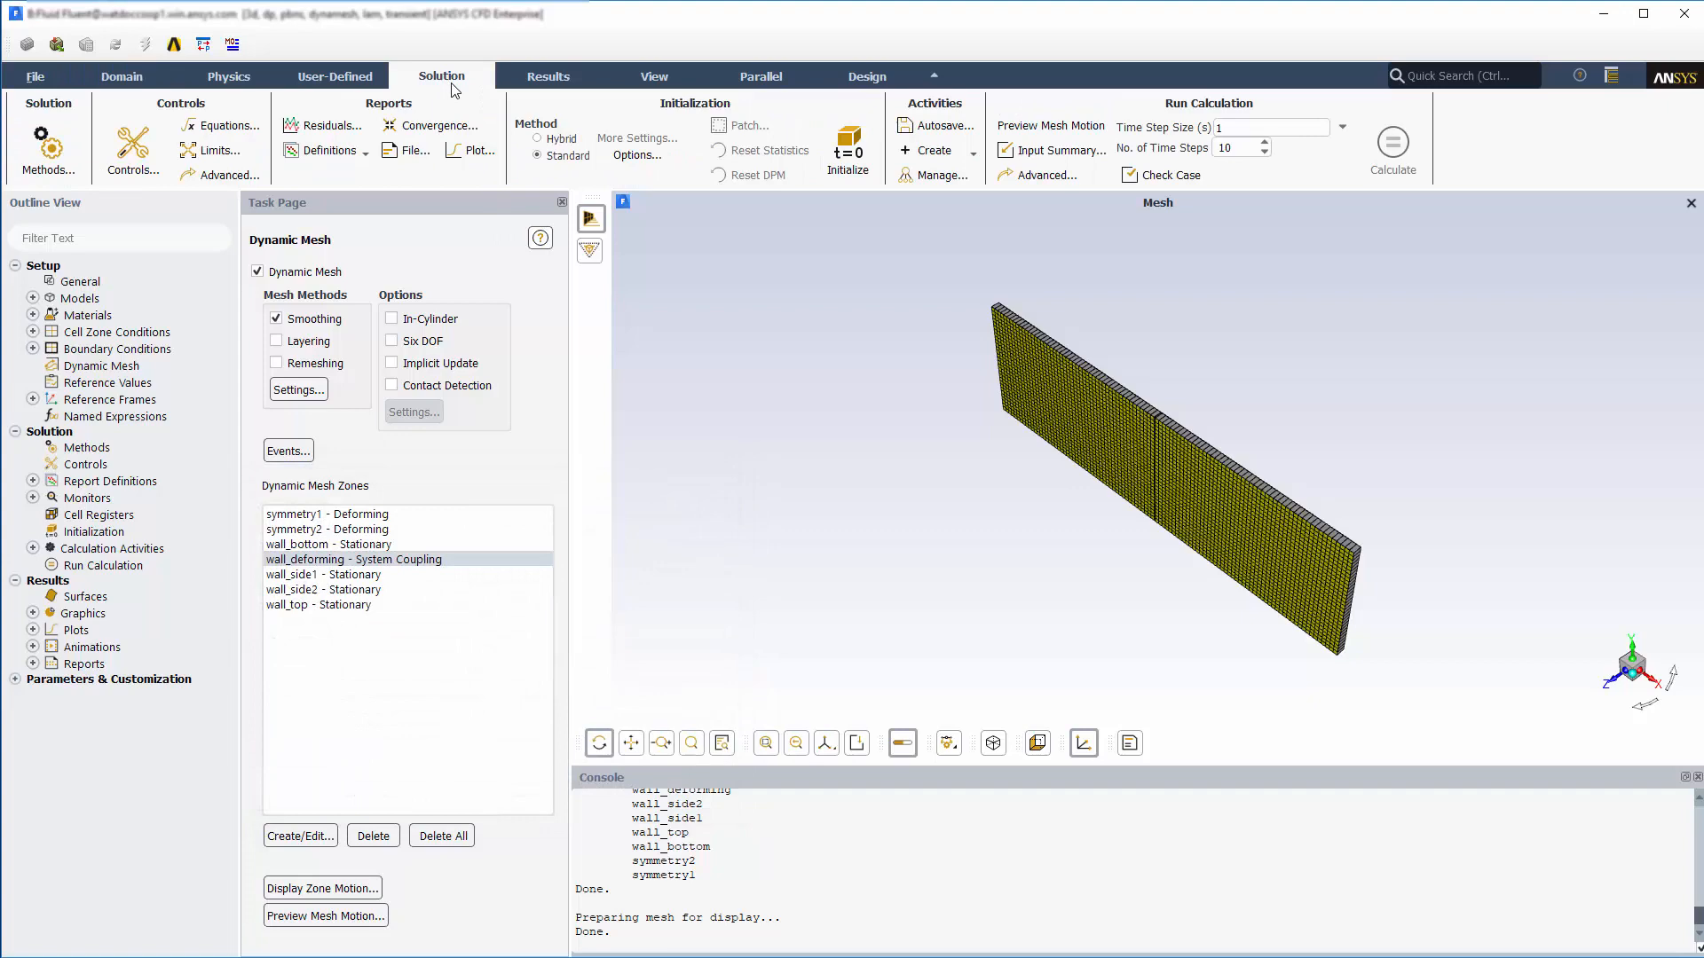
- Show the Run Calculation settings: fixed 1 s time step over 10 steps
click(103, 566)
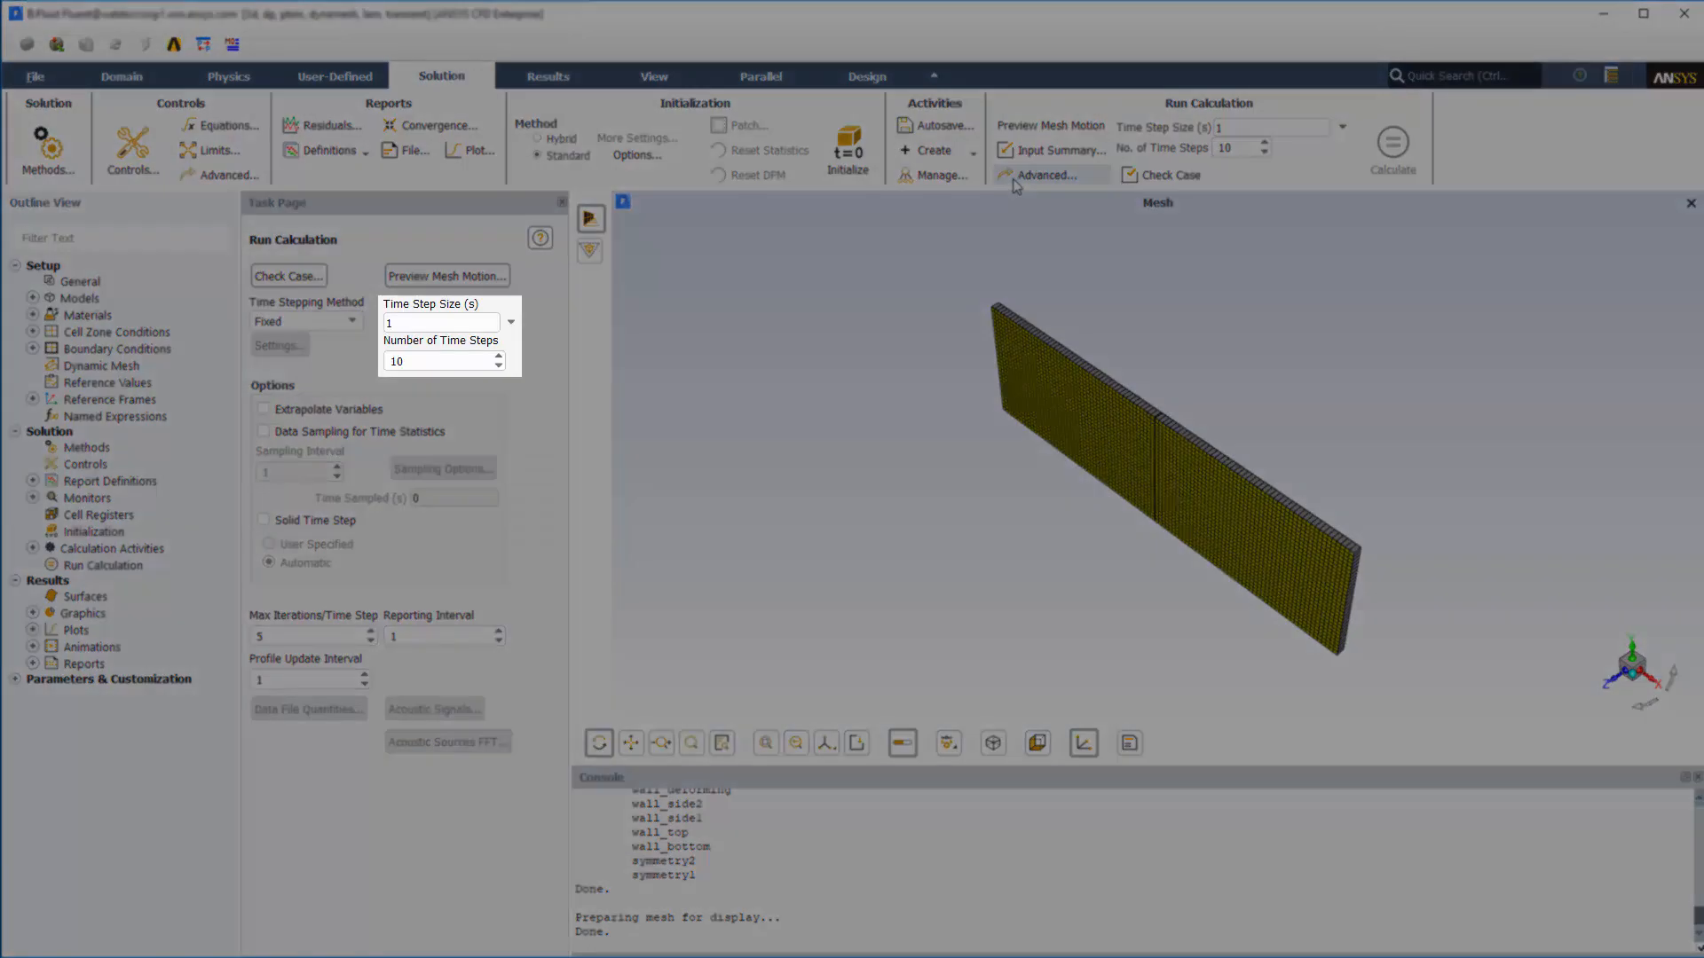
mouse_move(1019, 183)
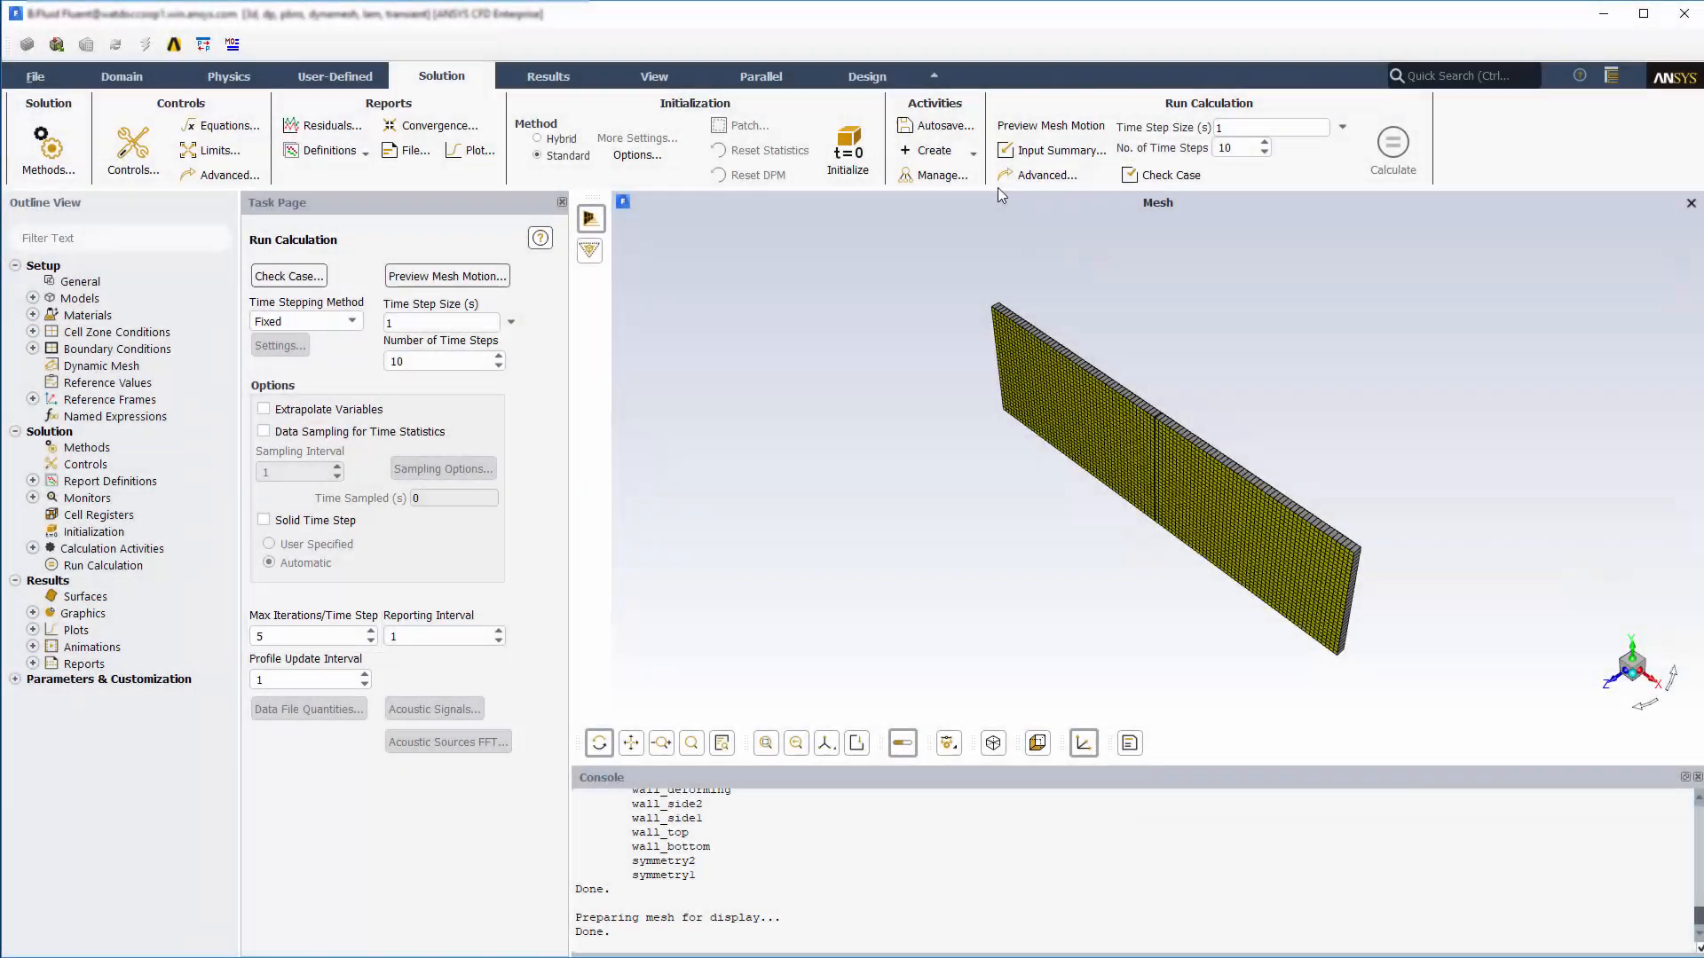
mouse_move(37, 81)
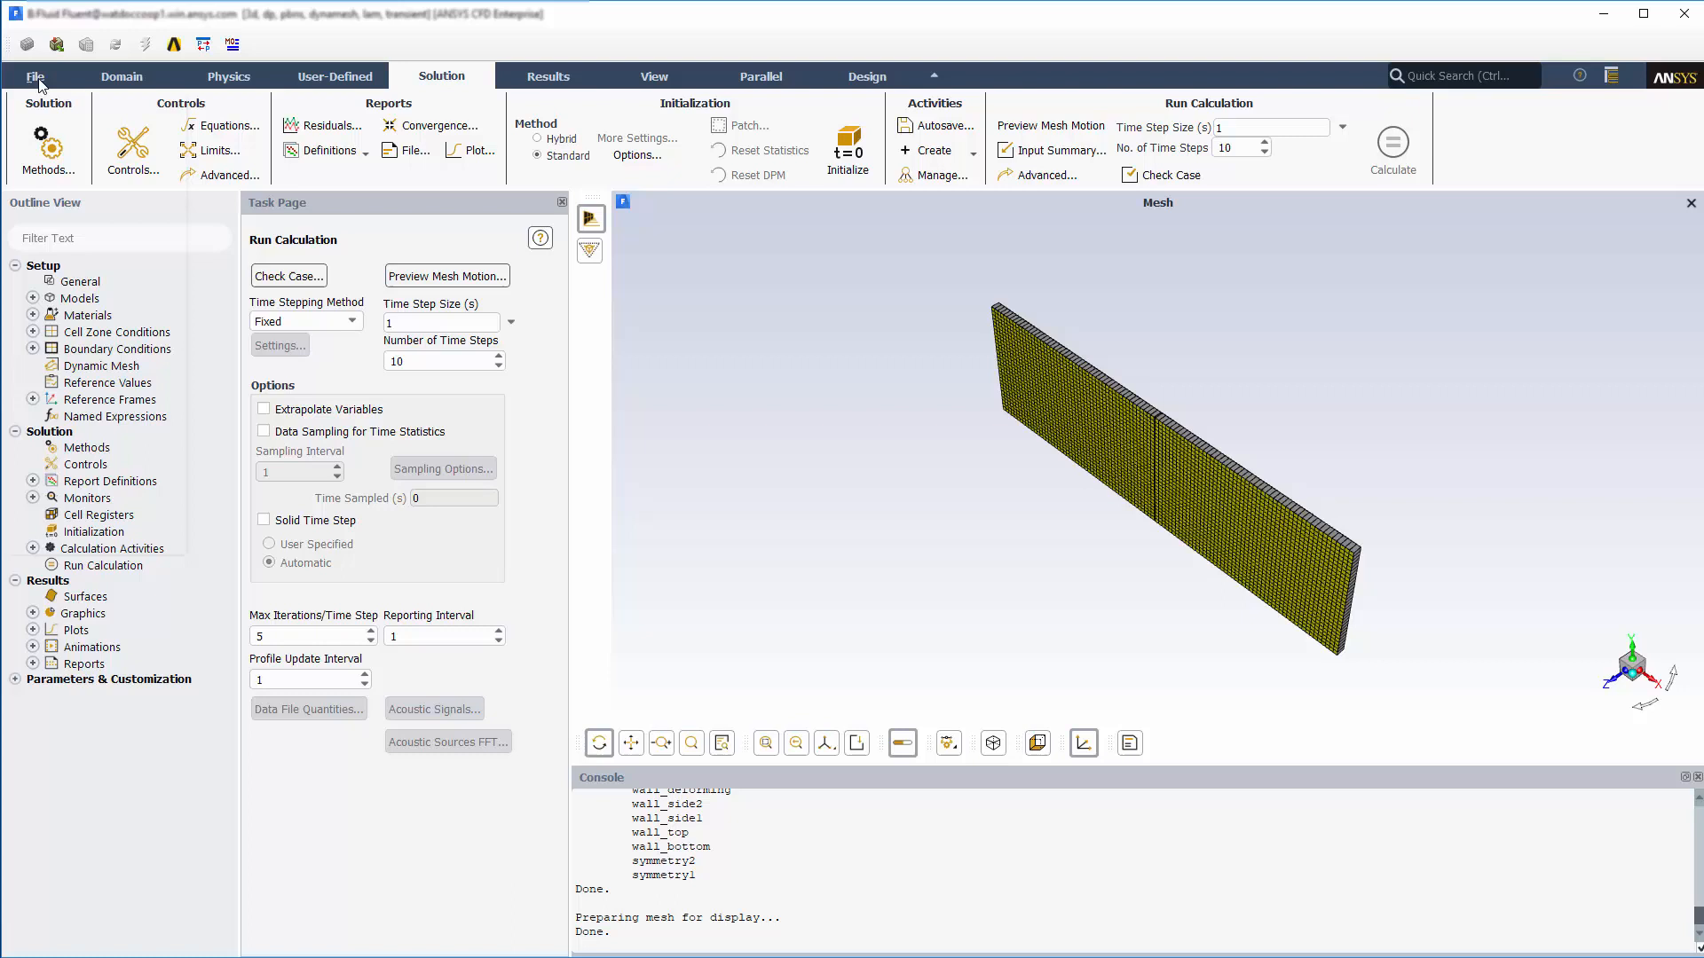
mouse_move(64, 551)
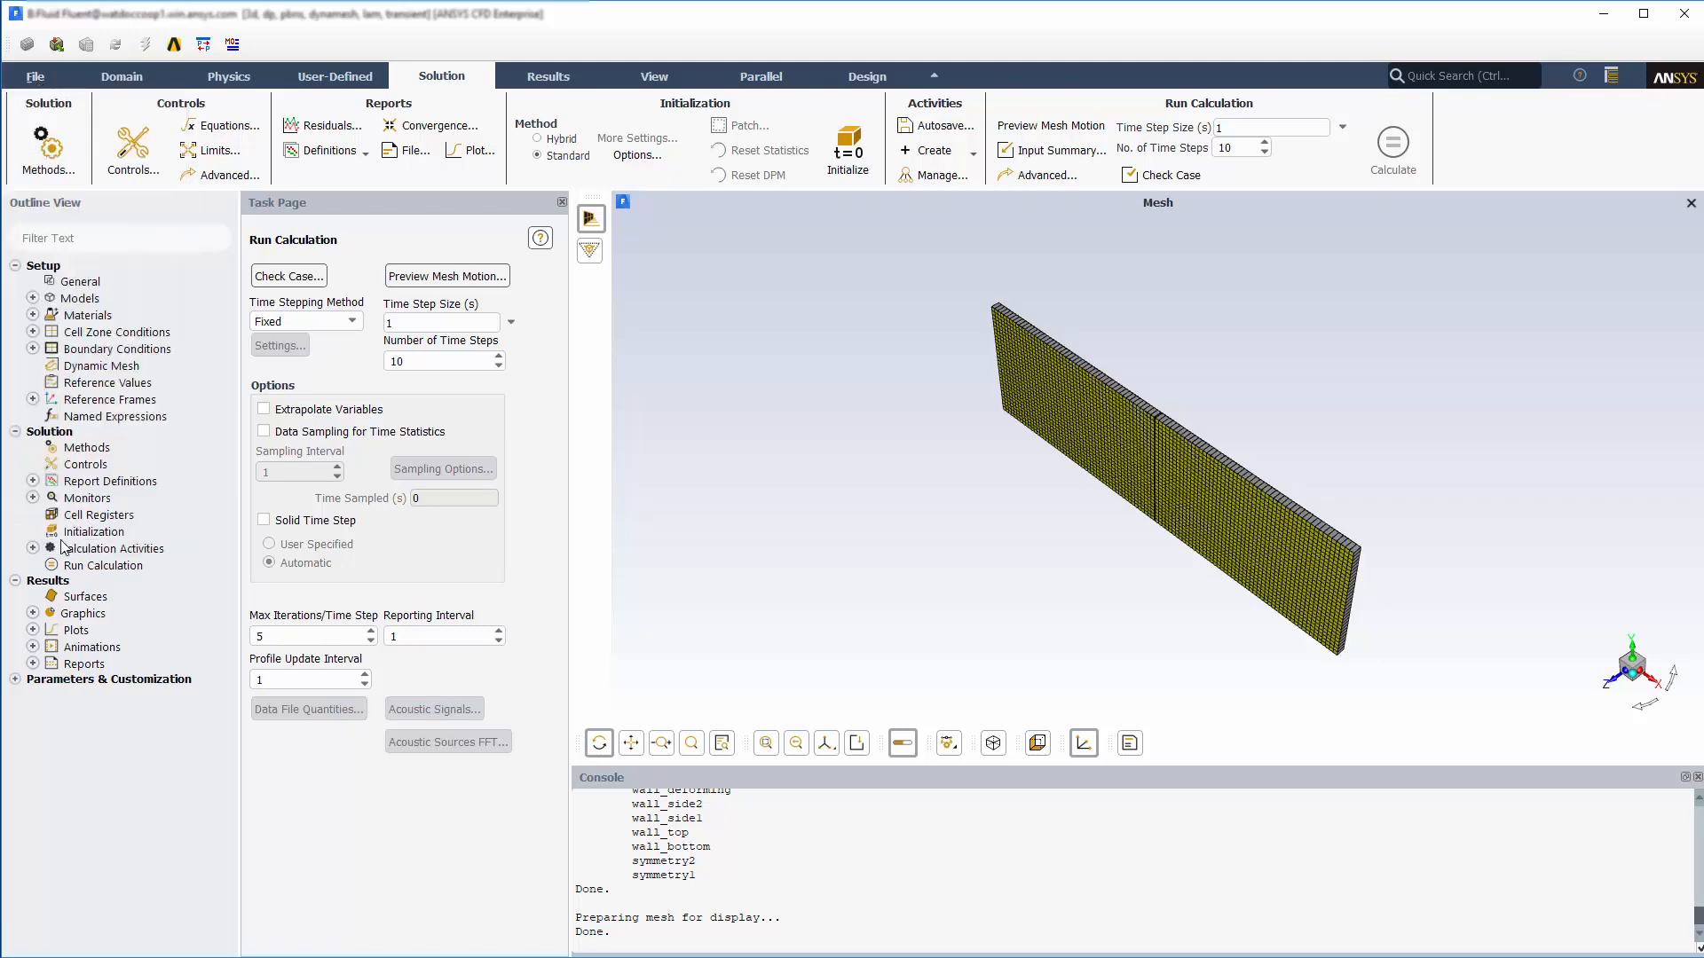